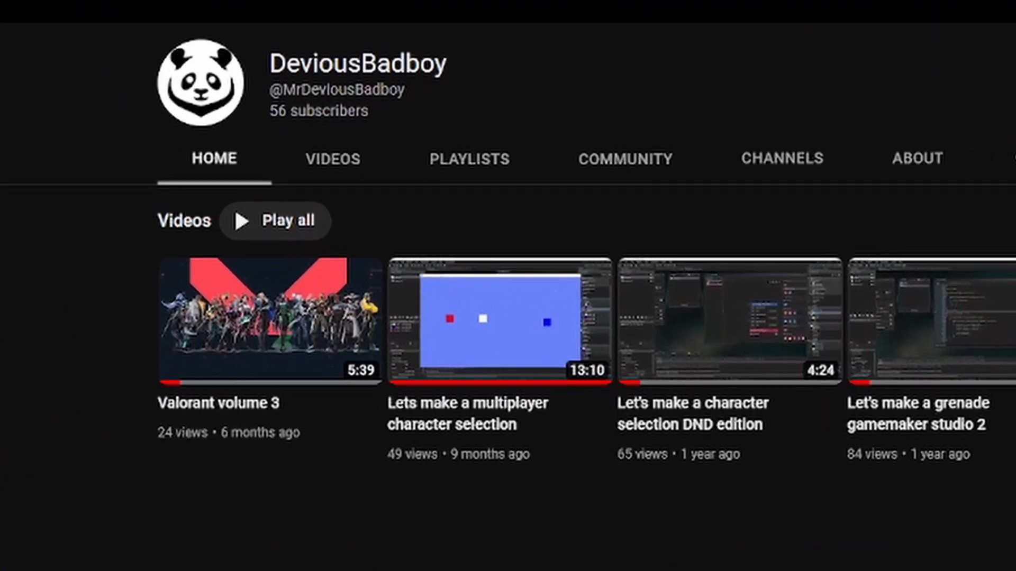
# - Preview the Look Straight, Look 45 Deg up, AimWalkB_L and AimWalkF actions on the armature in turn
pyautogui.scroll(-3)
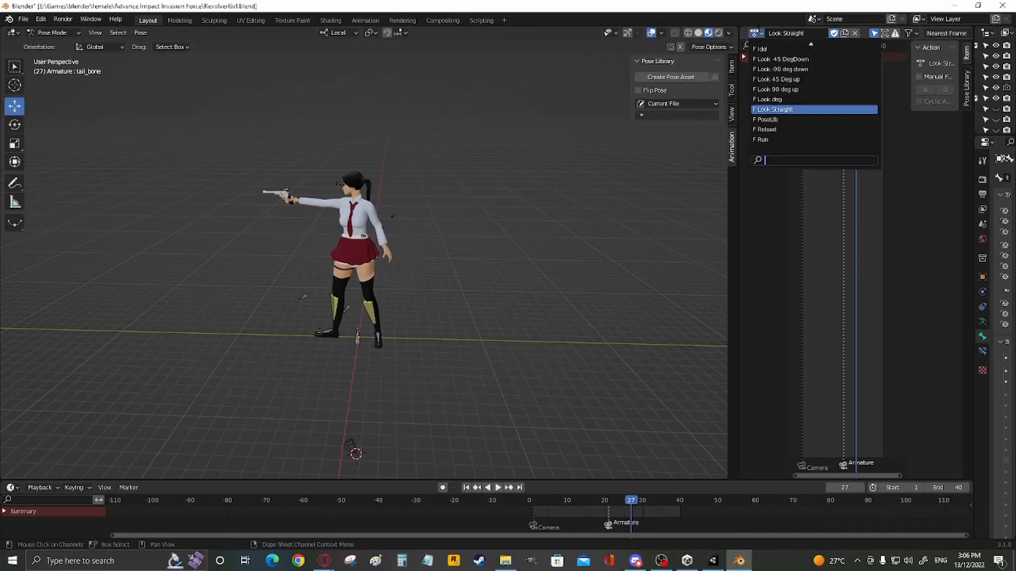
pyautogui.click(780, 89)
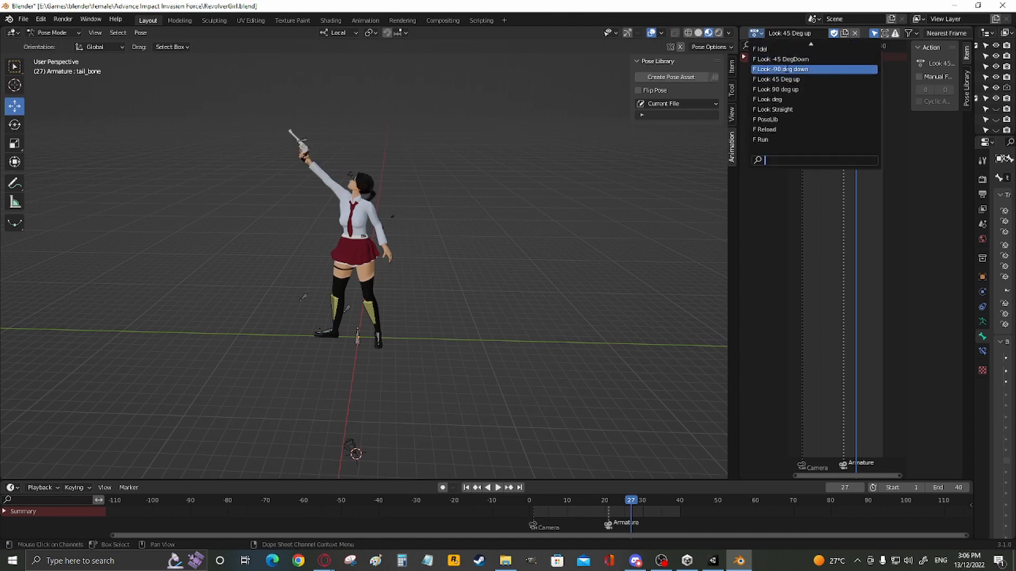
pyautogui.click(780, 59)
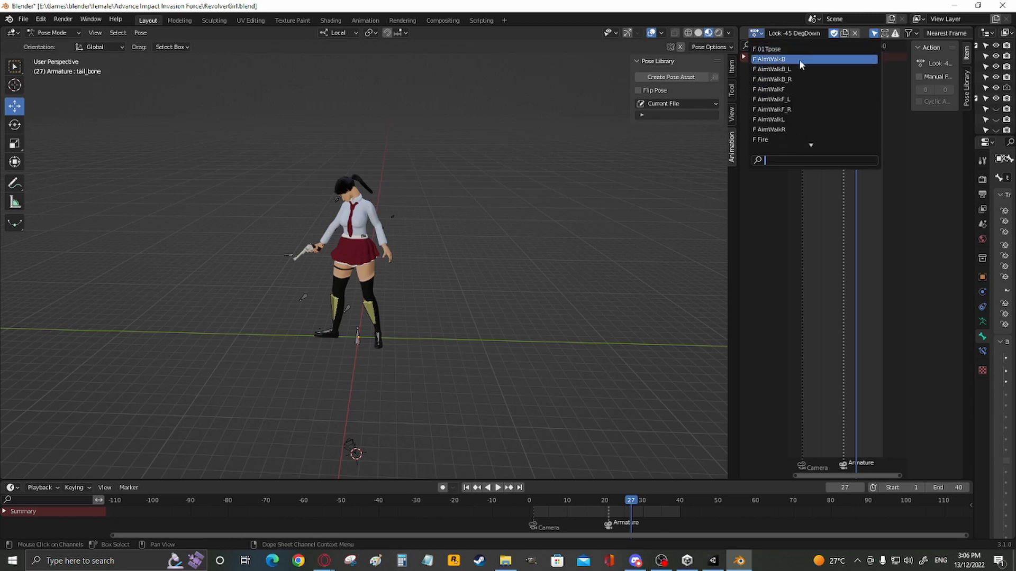
pyautogui.click(771, 59)
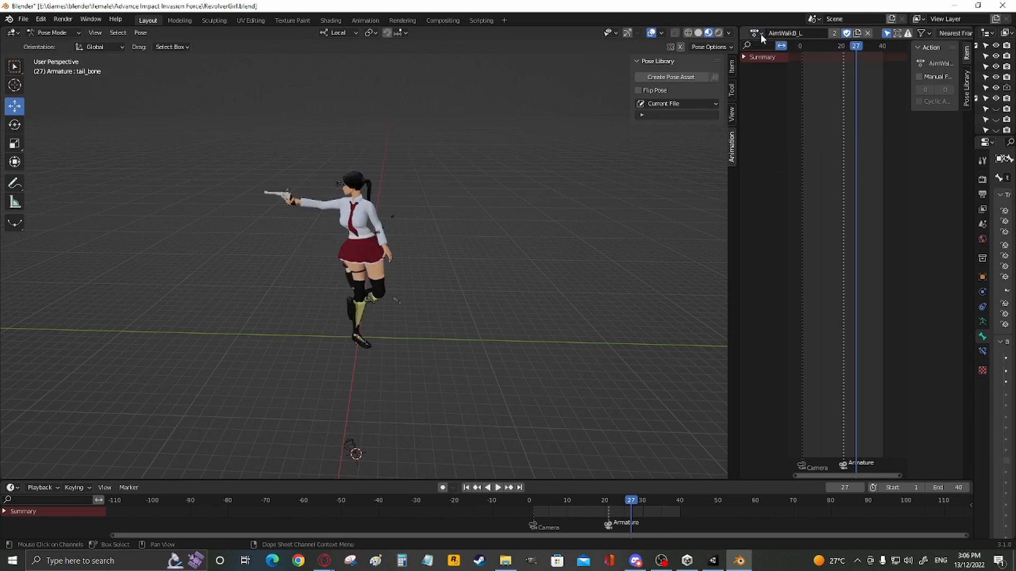
pyautogui.click(754, 33)
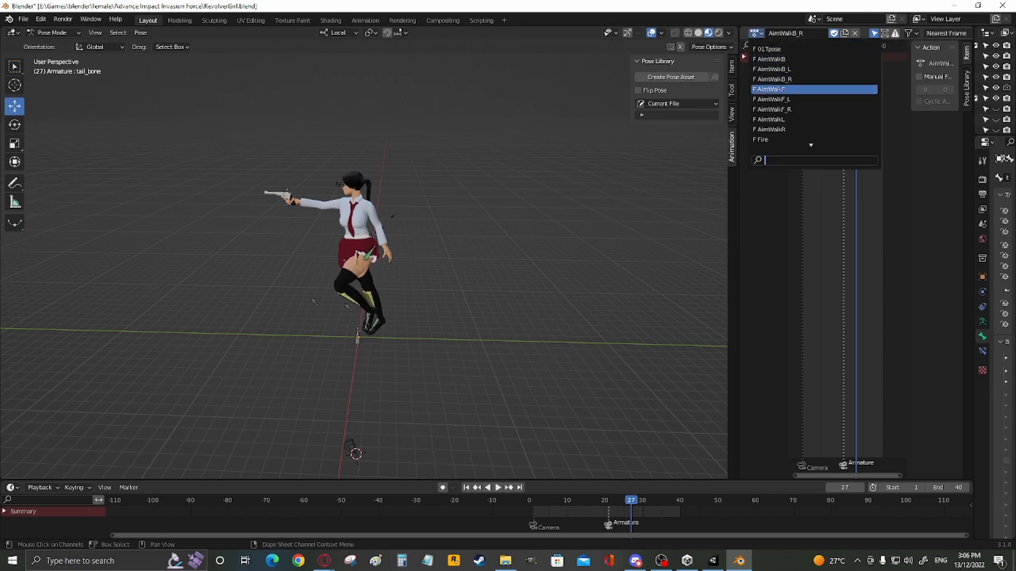
pyautogui.click(772, 99)
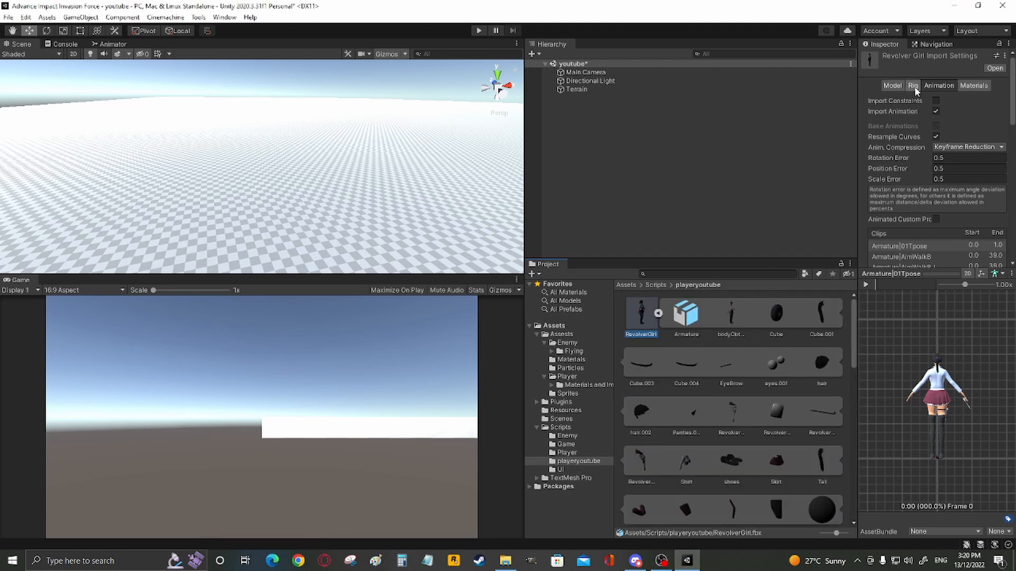
# - In the Rig import settings, set Avatar Definition to Create From This Model and apply
pyautogui.click(972, 114)
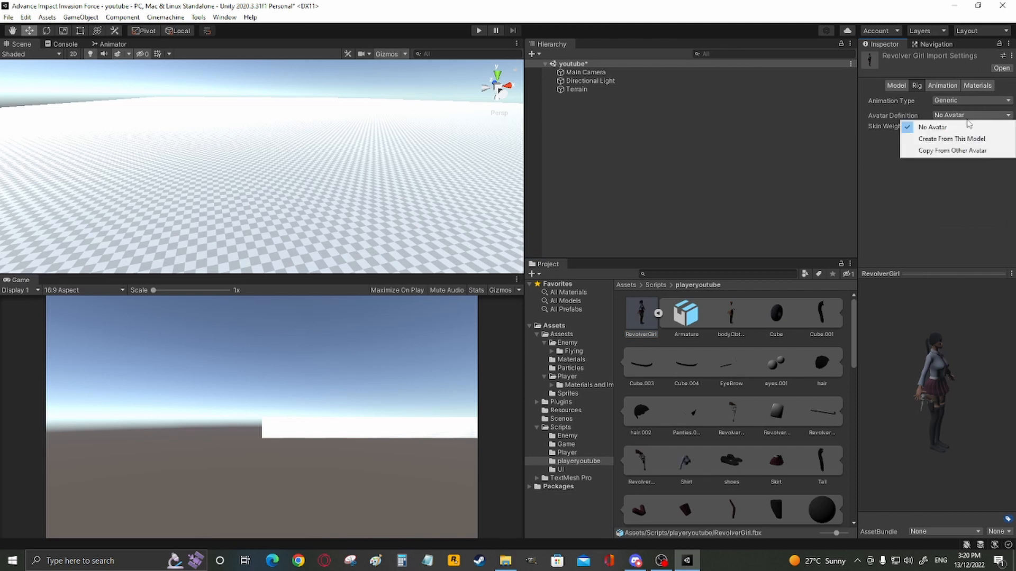
pyautogui.click(951, 139)
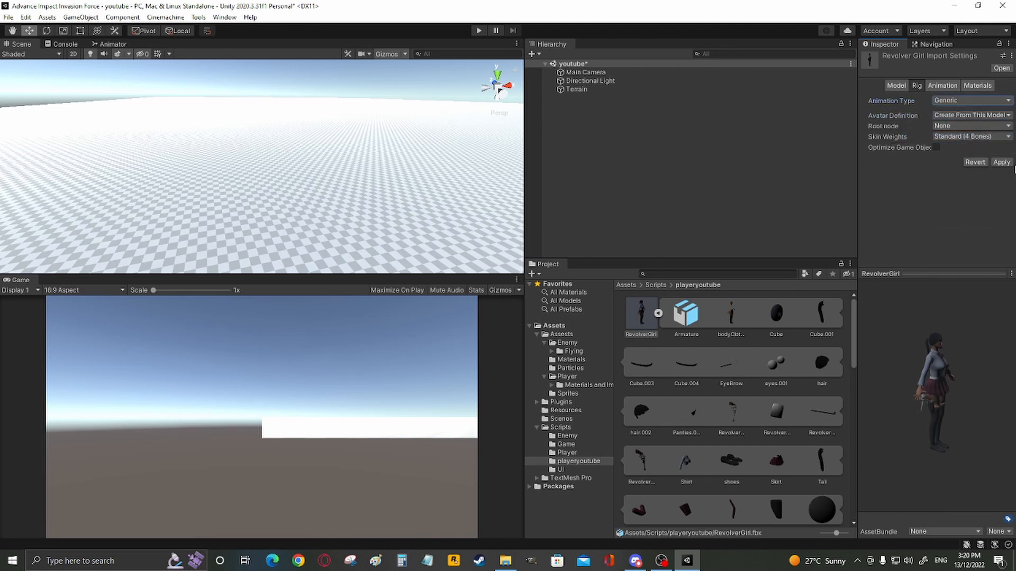
pyautogui.click(1000, 161)
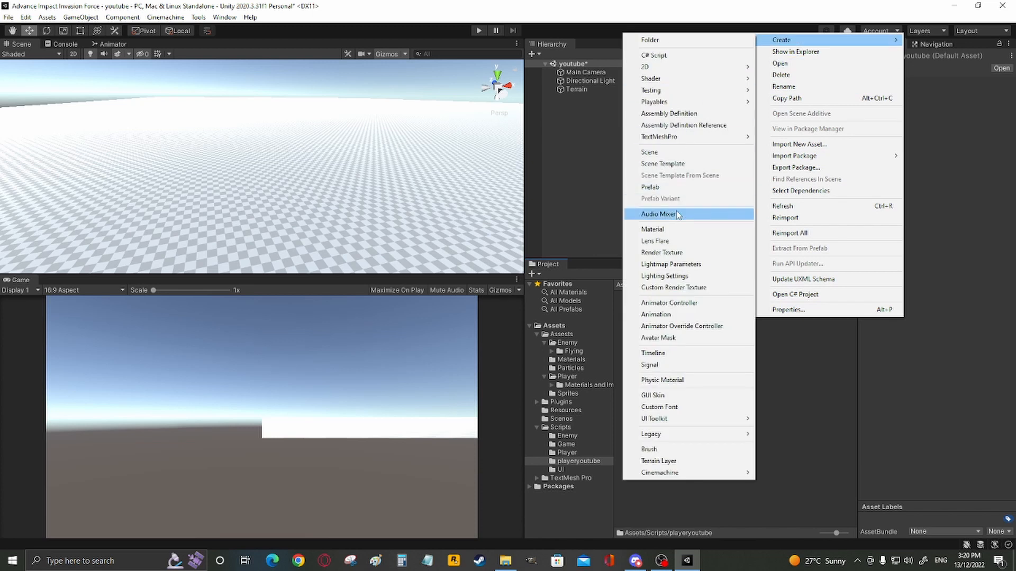
pyautogui.moveTo(680, 326)
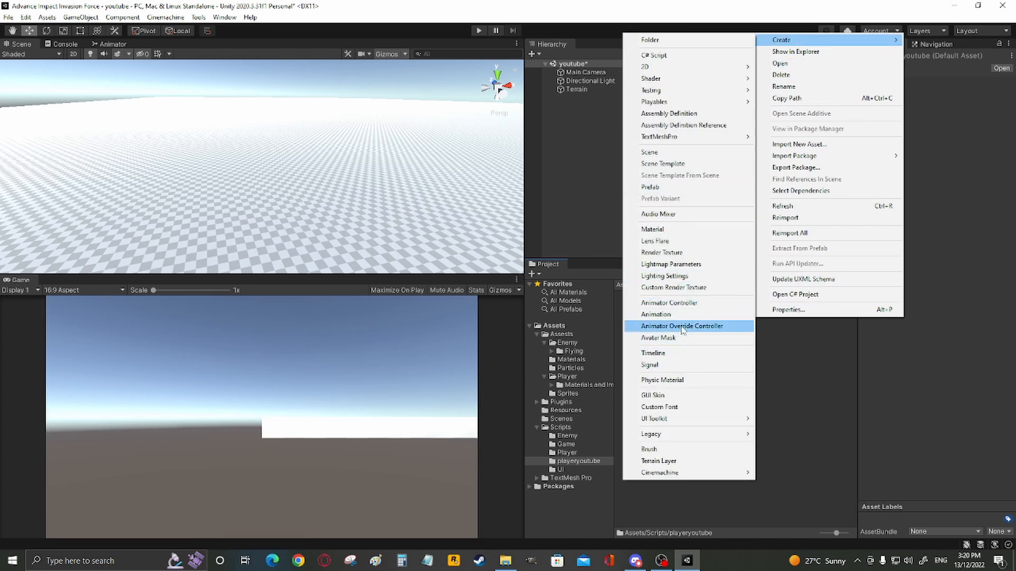
# - Create an avatar mask named LowerBody and import the RevolverGirlAvatar skeleton into its Transform list
pyautogui.click(657, 338)
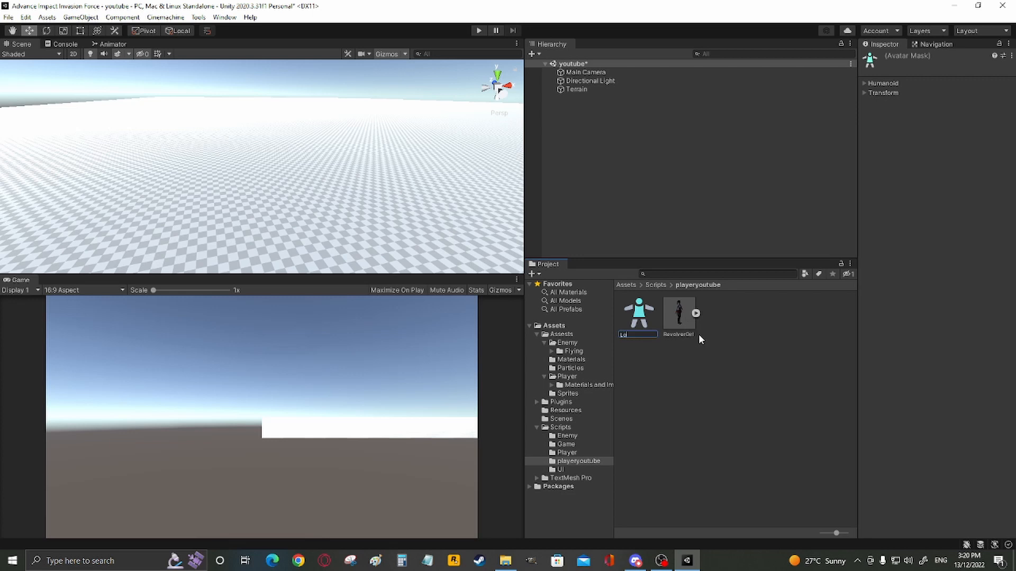
pyautogui.write('LowerBody')
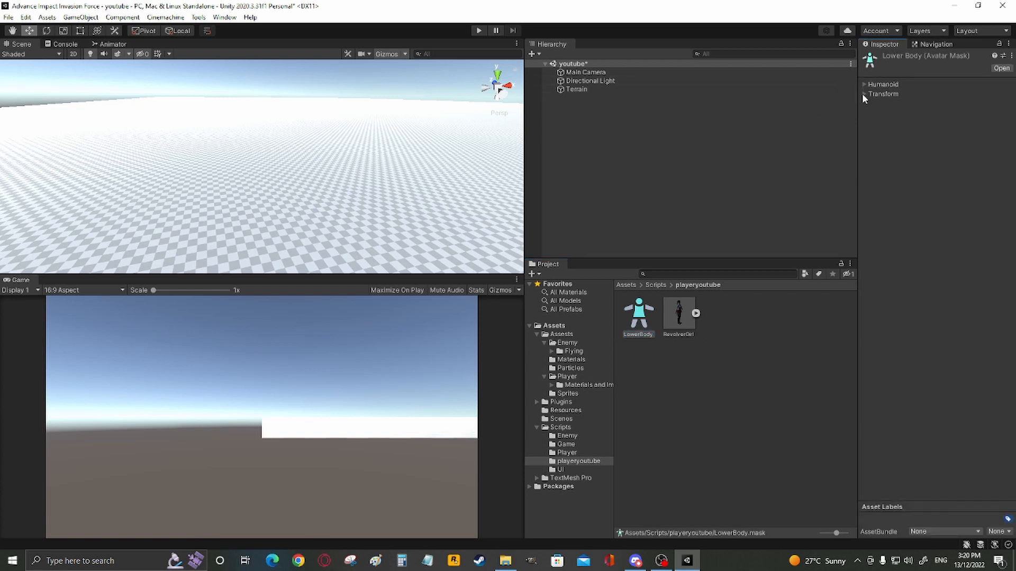
pyautogui.click(882, 84)
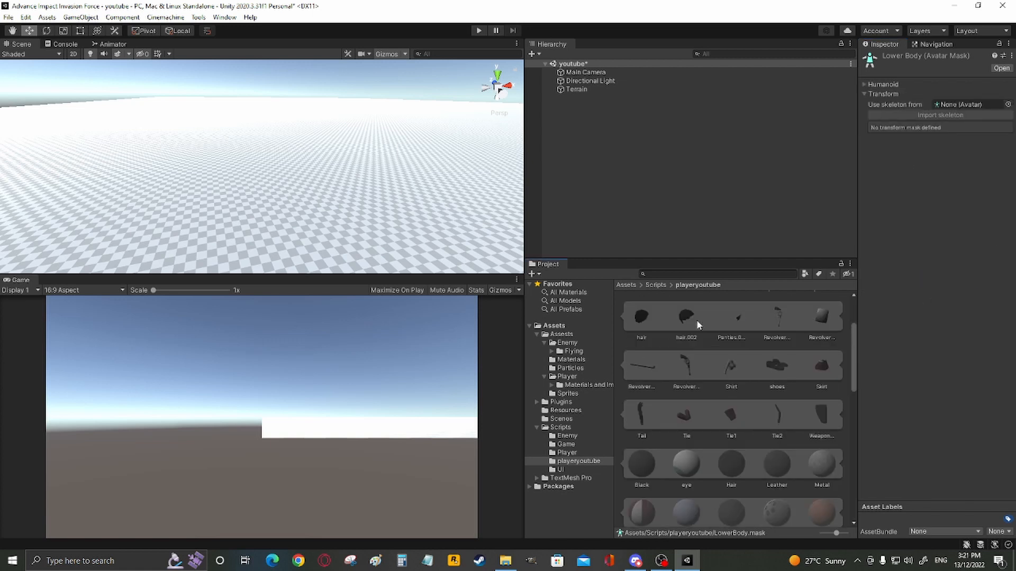
pyautogui.click(968, 105)
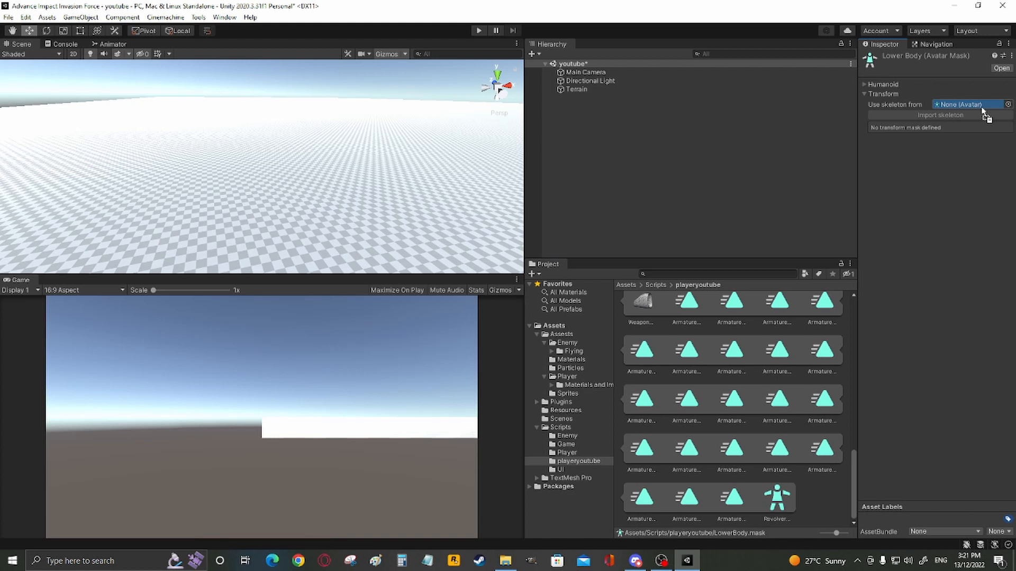
pyautogui.click(969, 105)
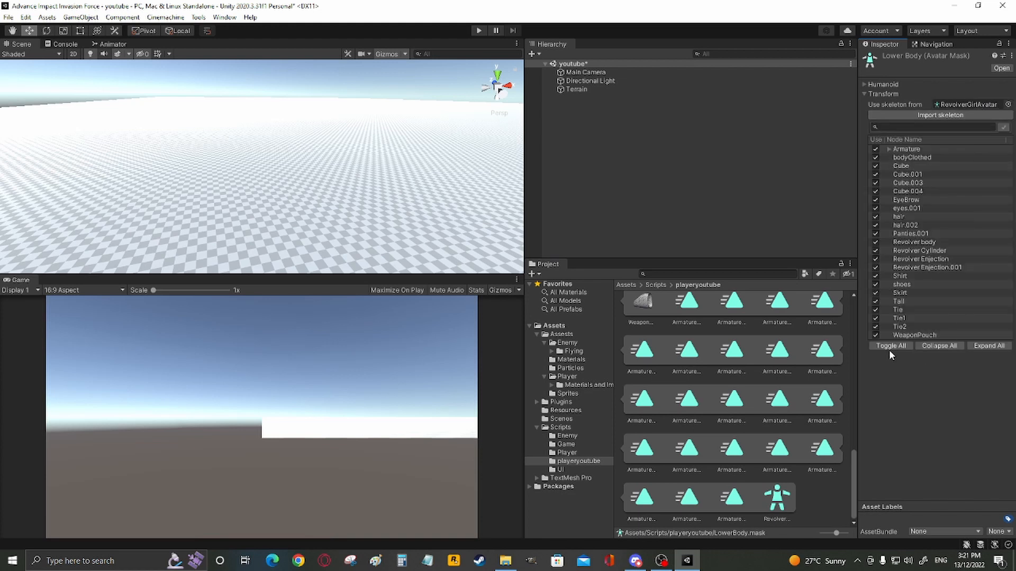
# - Untick all bones, then enable only tail_bone and Spine_3 in the LowerBody mask
pyautogui.click(889, 345)
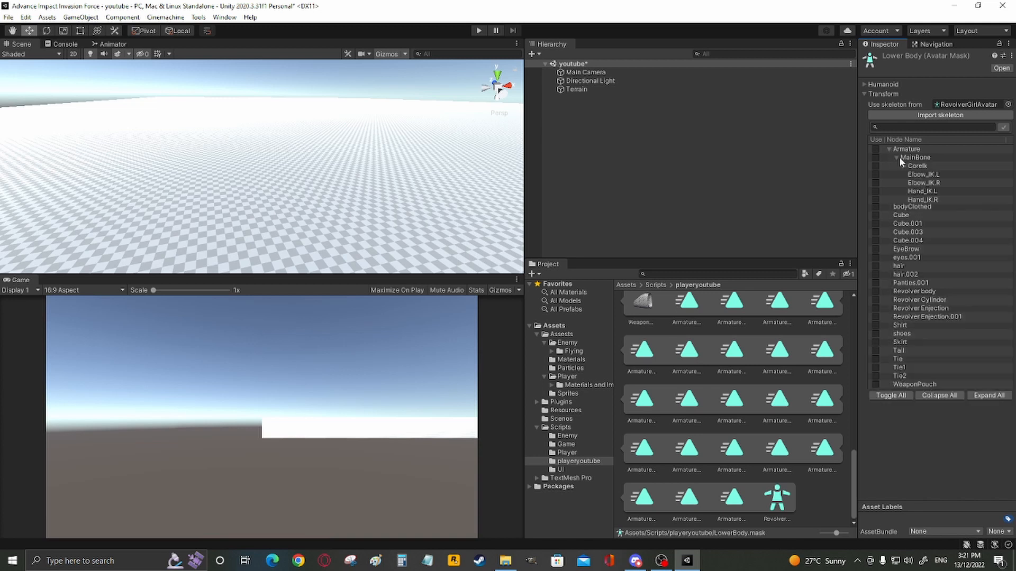
pyautogui.click(905, 157)
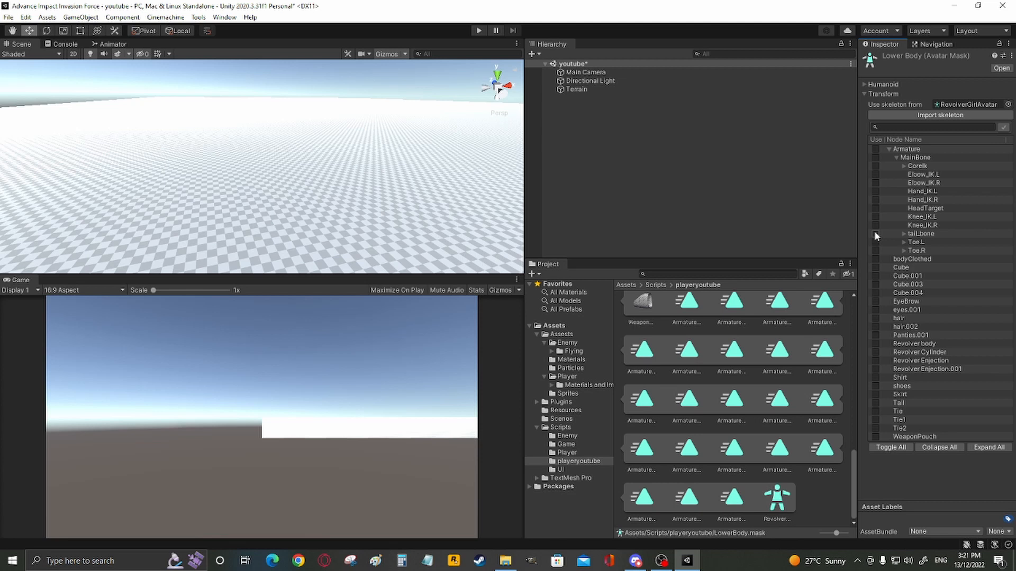
pyautogui.click(876, 234)
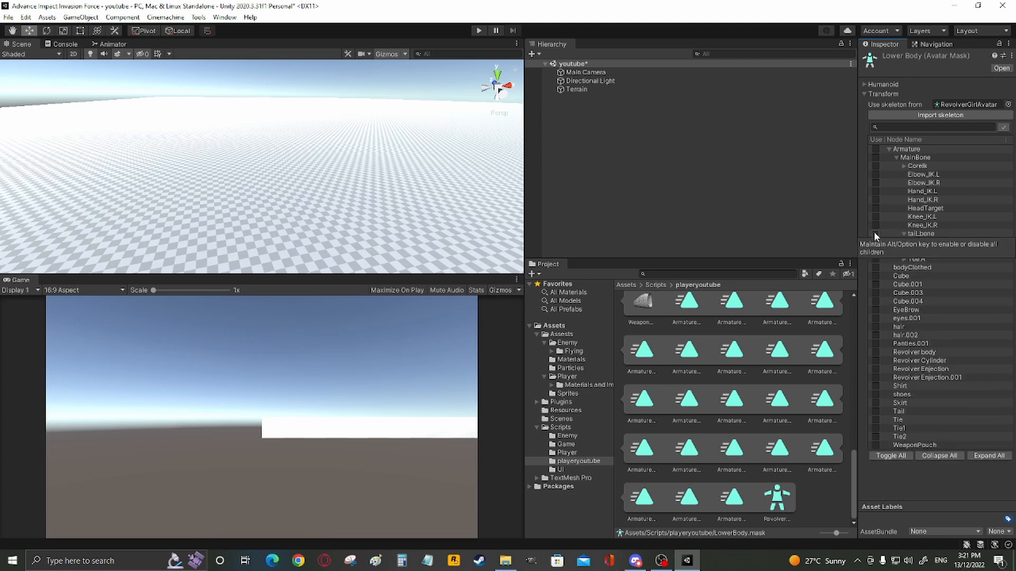
pyautogui.click(905, 233)
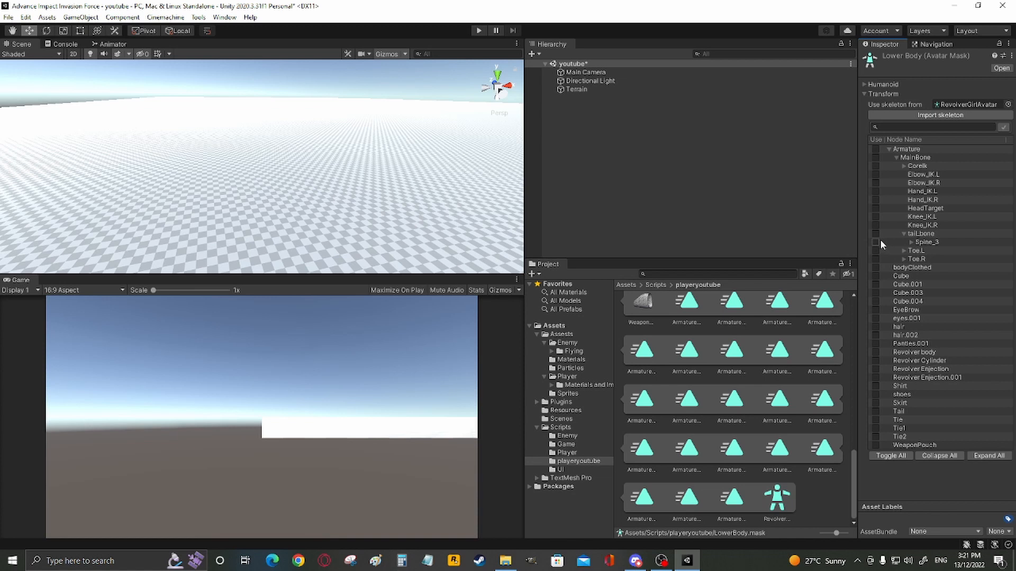
pyautogui.click(877, 242)
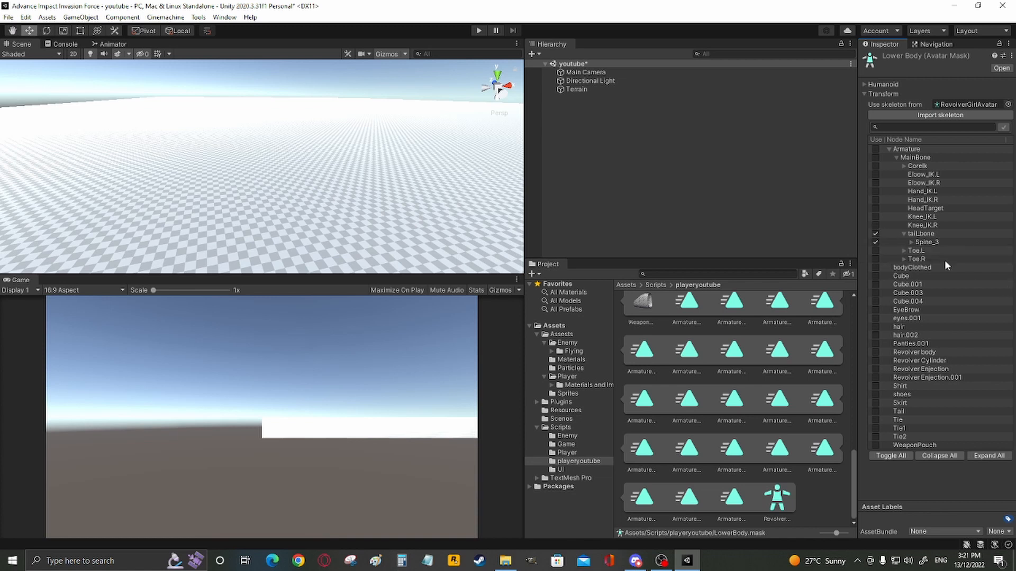
pyautogui.click(911, 242)
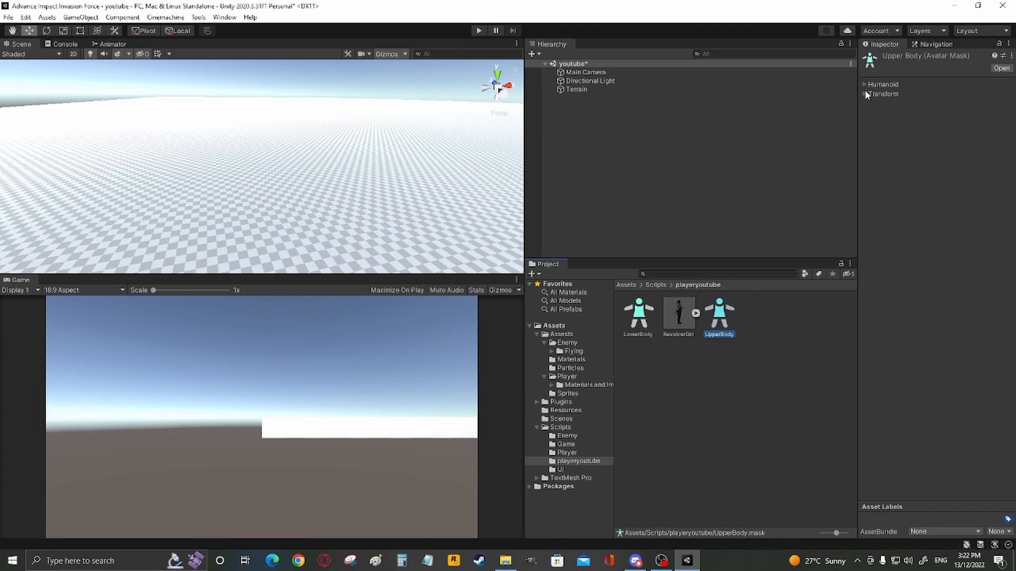
# - Show the UpperBody mask's Transform bones and expand the Armature hierarchy
pyautogui.click(865, 94)
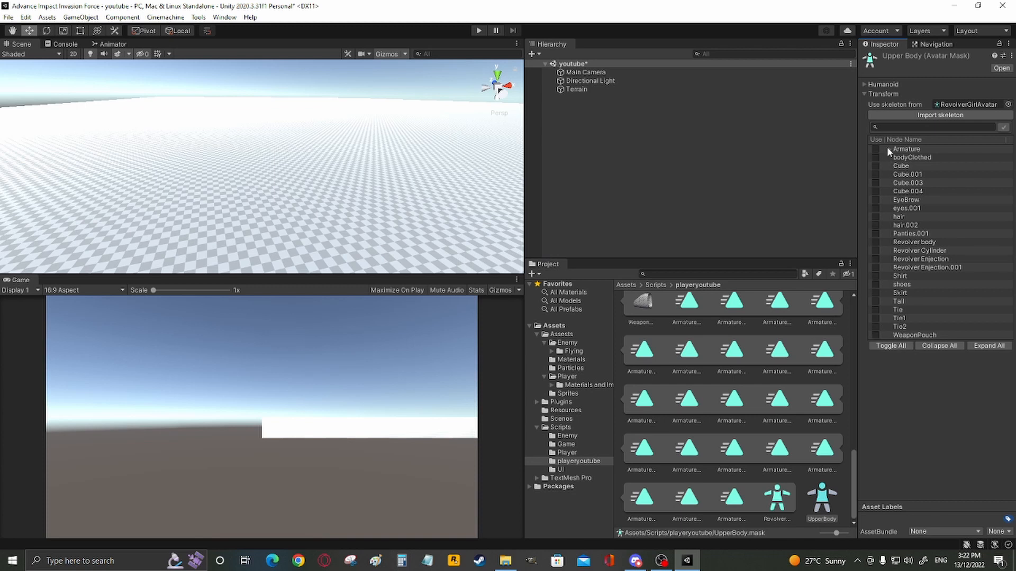
pyautogui.click(884, 148)
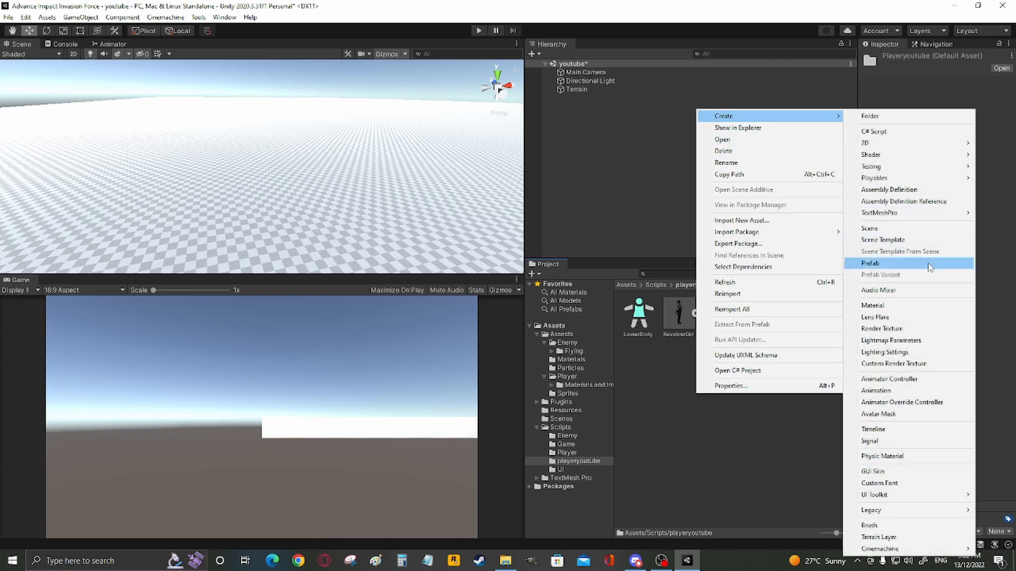
# - Create an animator controller named Player and open it
pyautogui.click(891, 379)
pyautogui.write('Player')
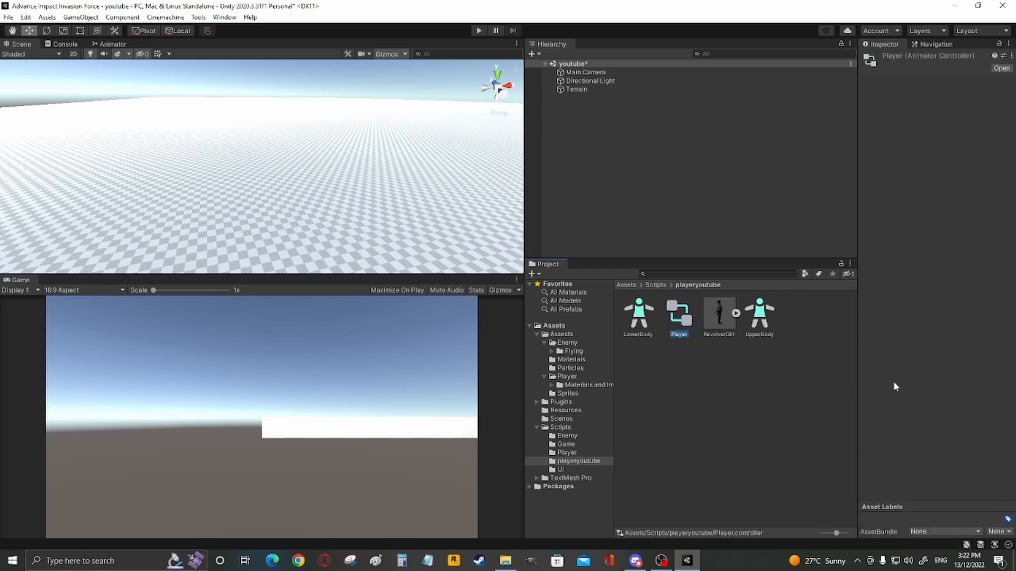
pyautogui.click(109, 43)
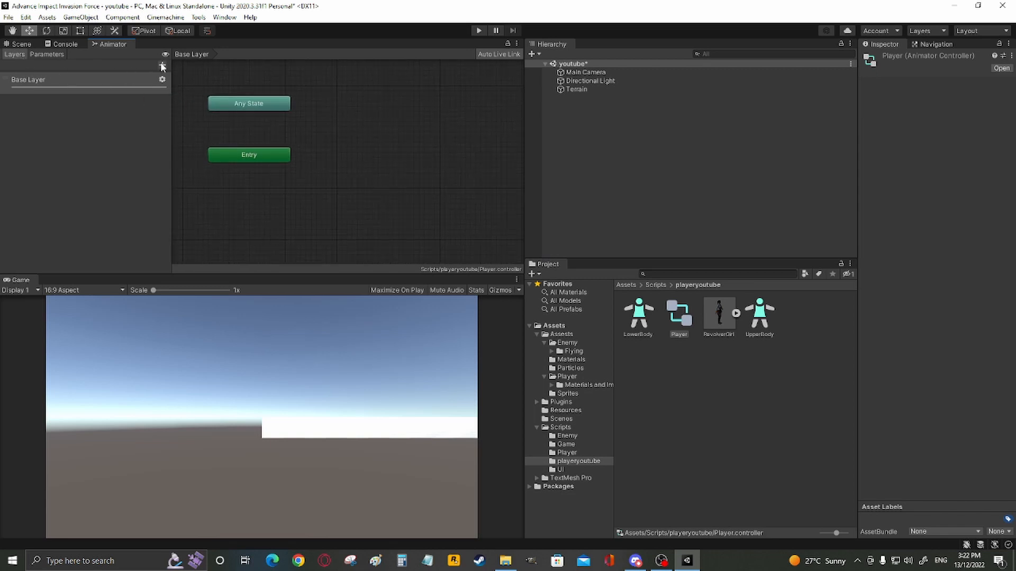
# - Rename the base layer to UpperBody and the second layer to LowerBody
pyautogui.click(162, 65)
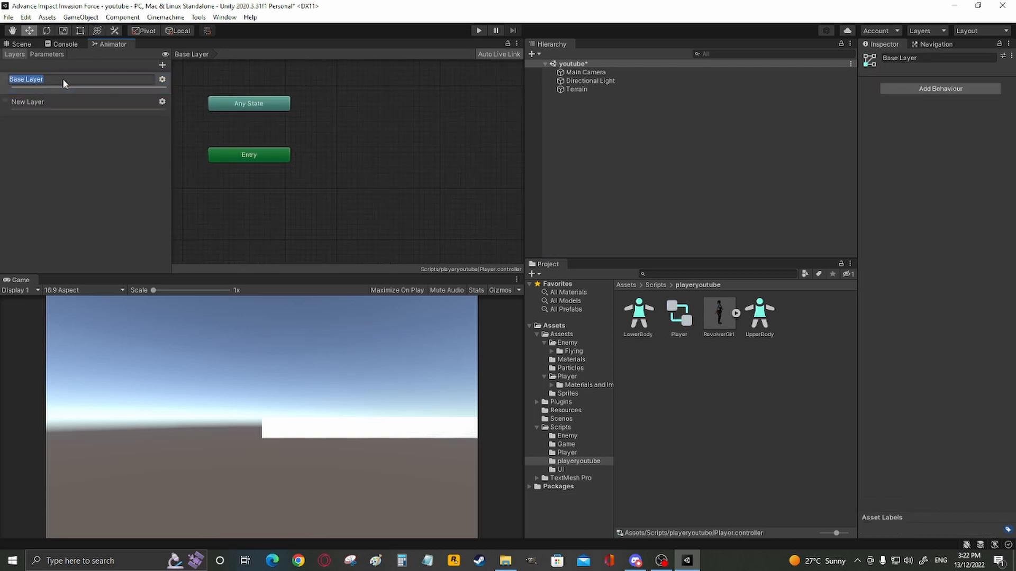
pyautogui.write('UpperB')
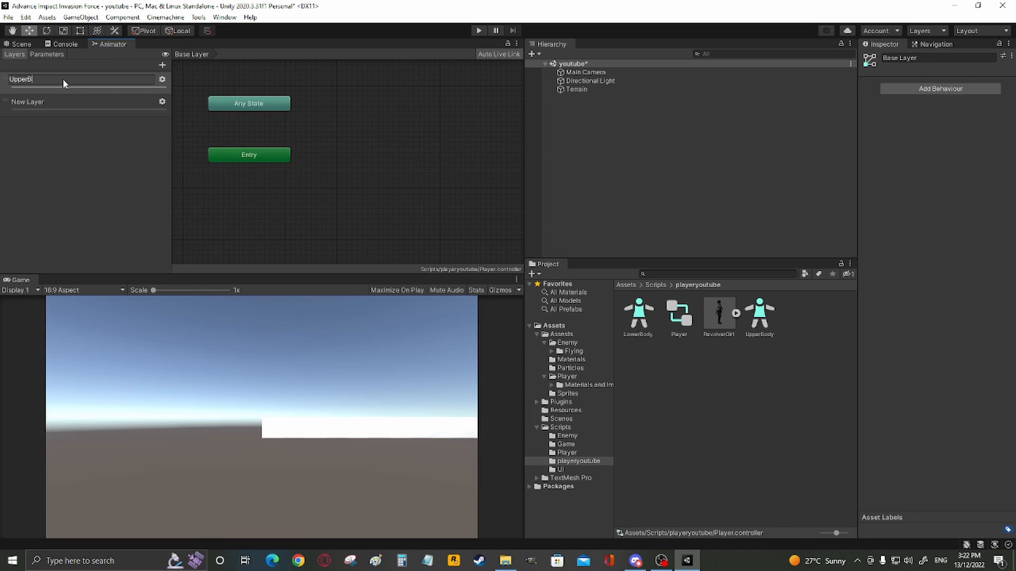
pyautogui.click(45, 102)
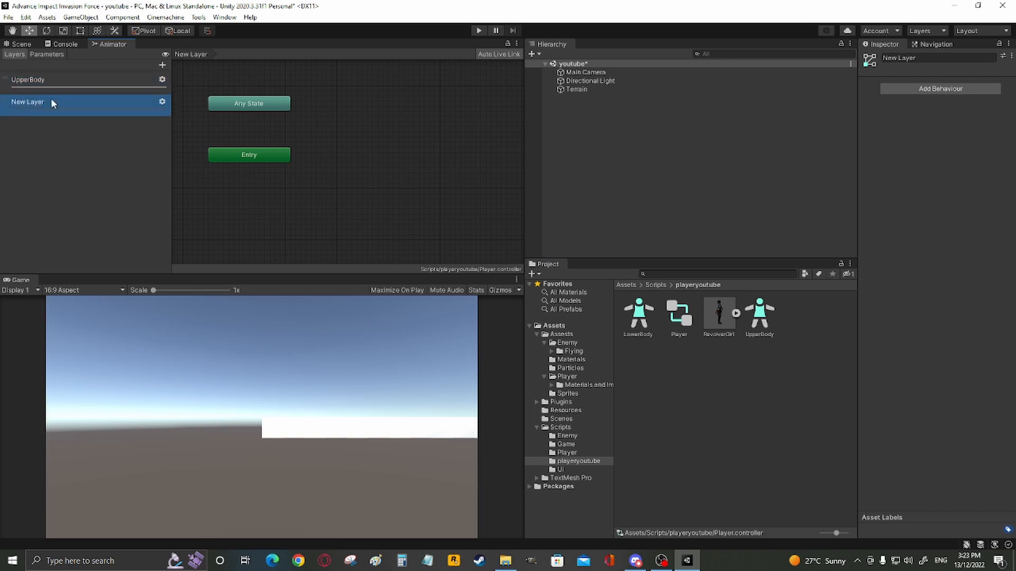
pyautogui.write('LowerBody')
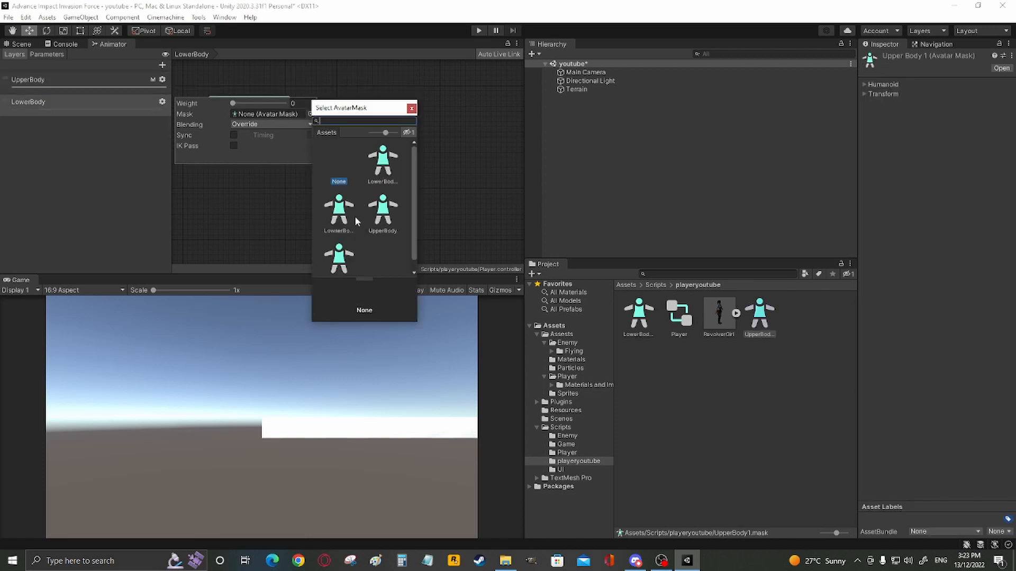
# - Give the LowerBody layer the LowerBody1 mask and raise its weight to 1
pyautogui.click(339, 201)
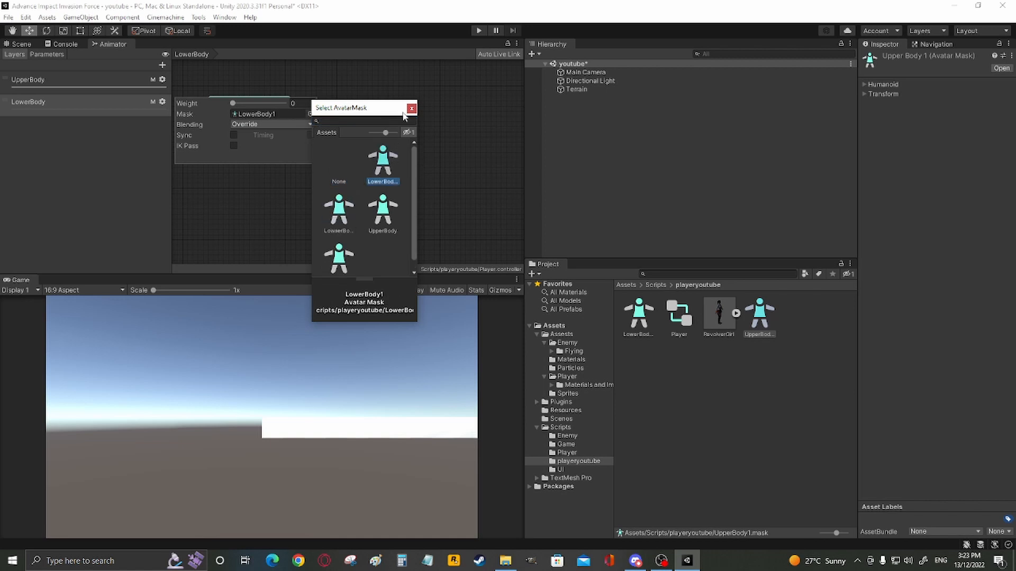
pyautogui.click(411, 108)
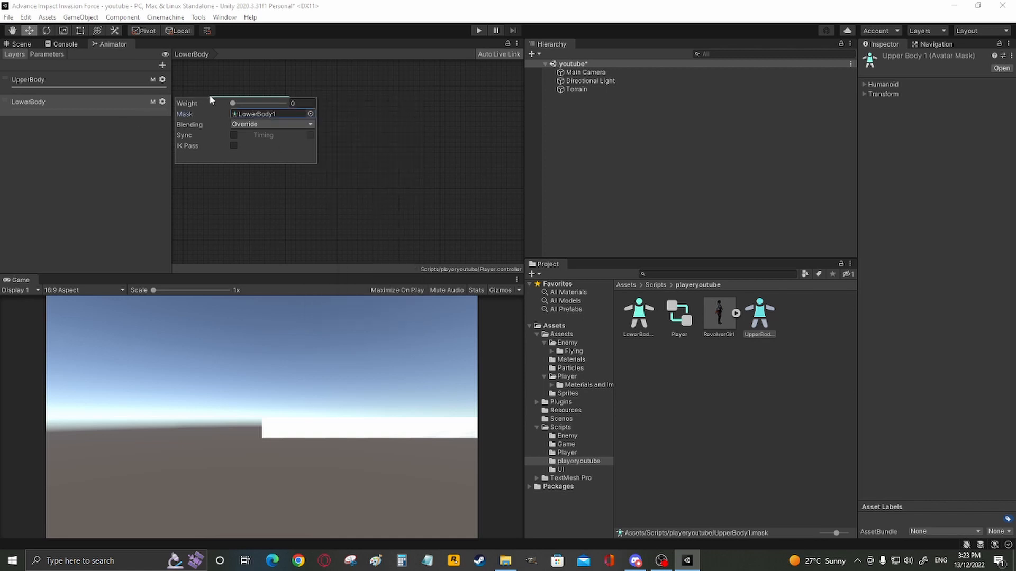
pyautogui.moveTo(232, 103); pyautogui.dragTo(283, 102)
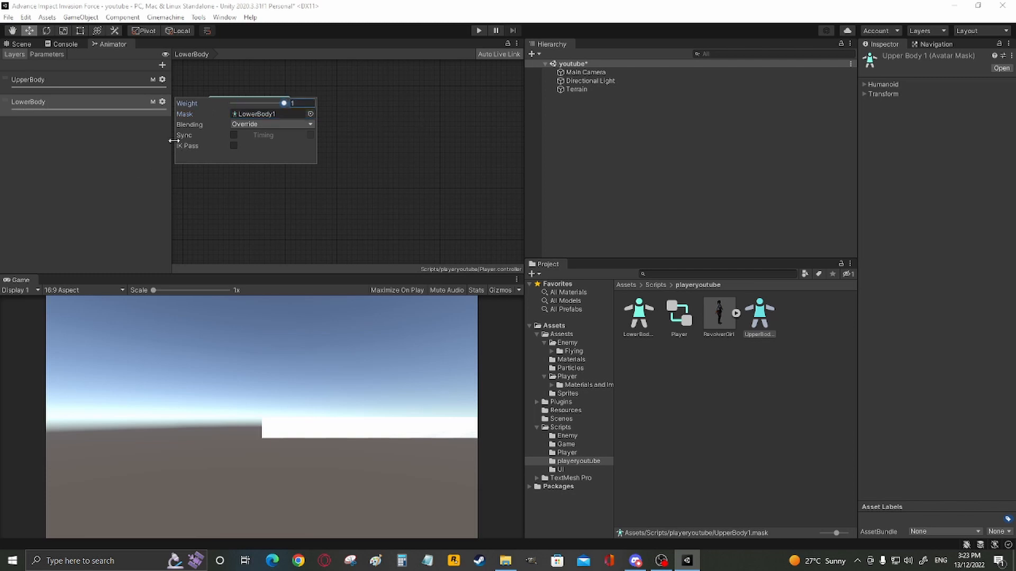
pyautogui.click(52, 79)
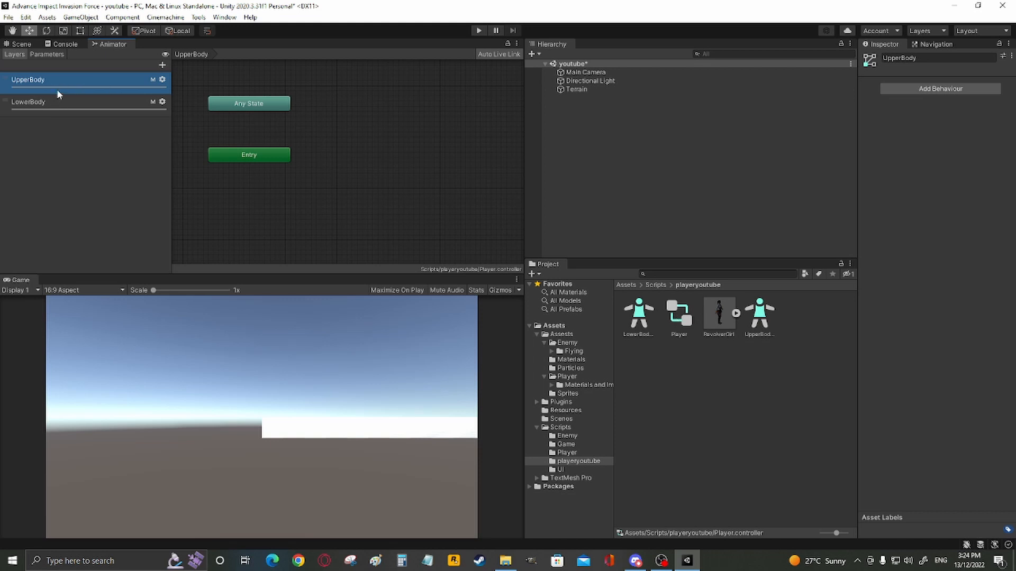
# - Create a blend tree state in UpperBody and add five motion slots for the Look clips
pyautogui.rightClick(347, 126)
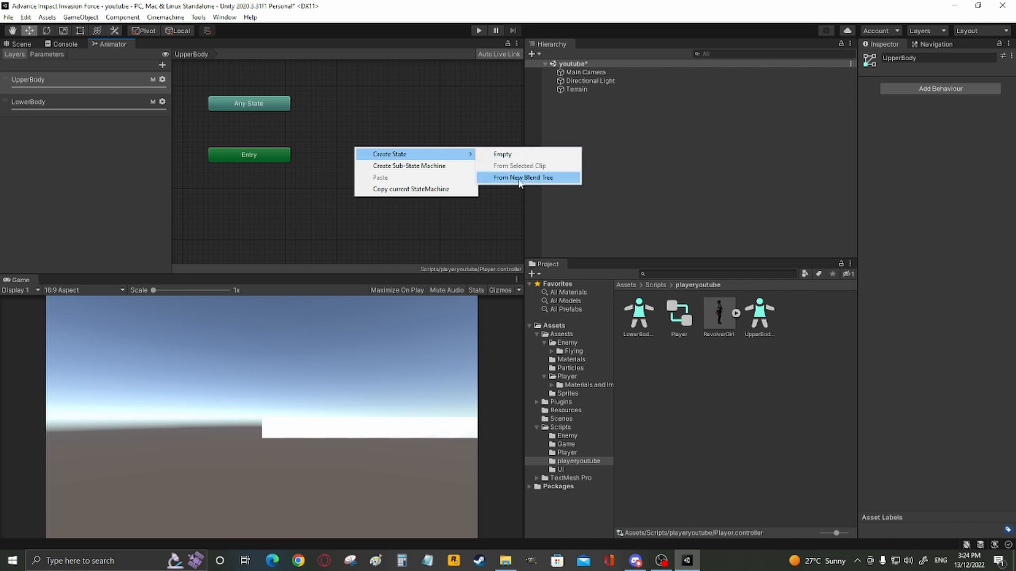
pyautogui.click(523, 178)
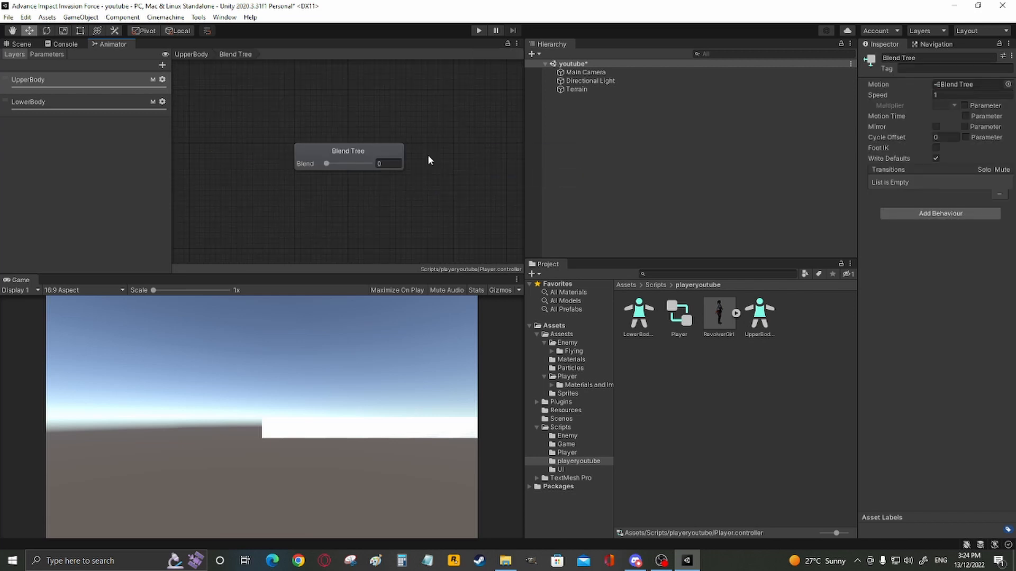
pyautogui.moveTo(348, 151); pyautogui.dragTo(297, 138)
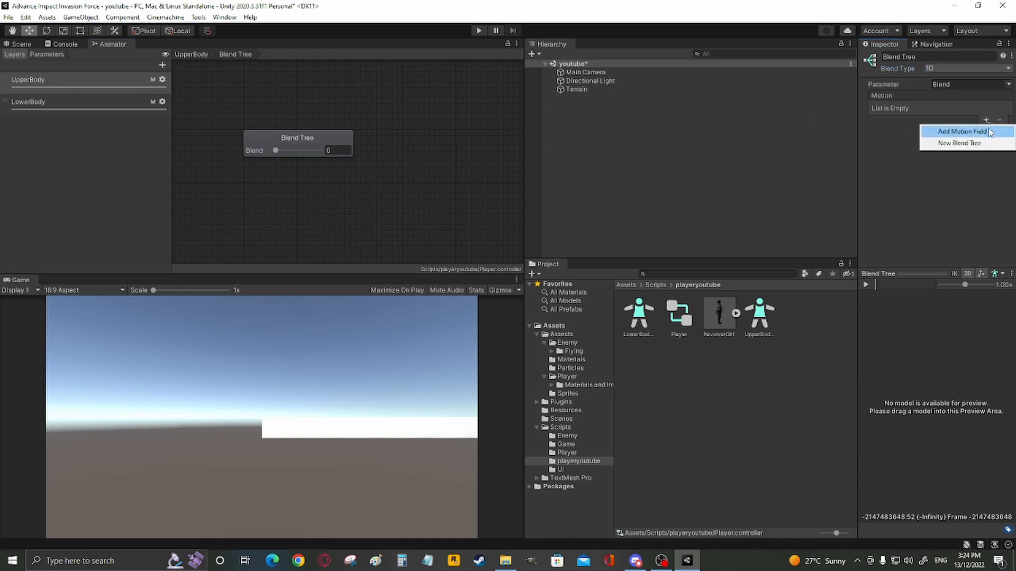
pyautogui.click(963, 131)
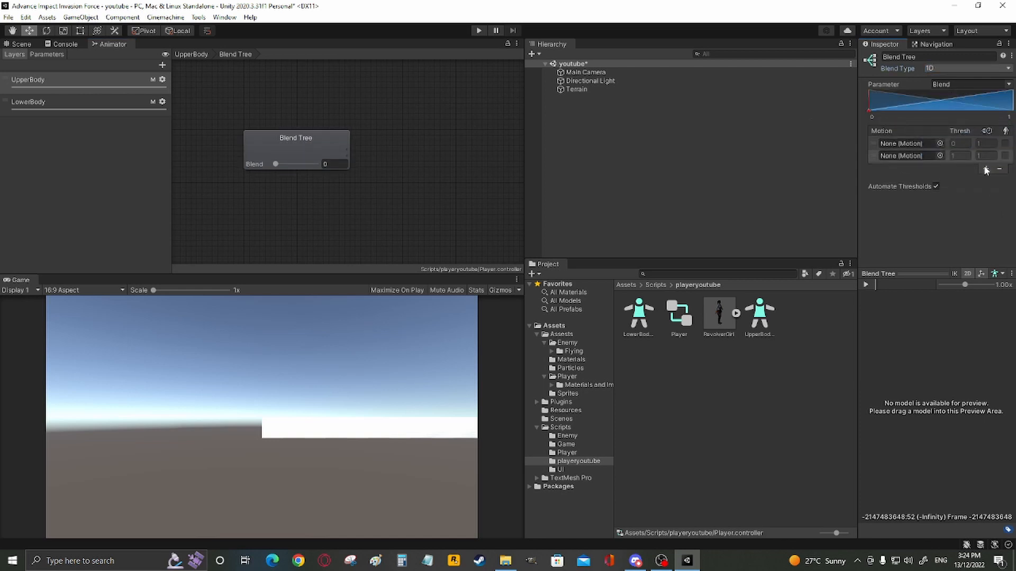
pyautogui.click(985, 169)
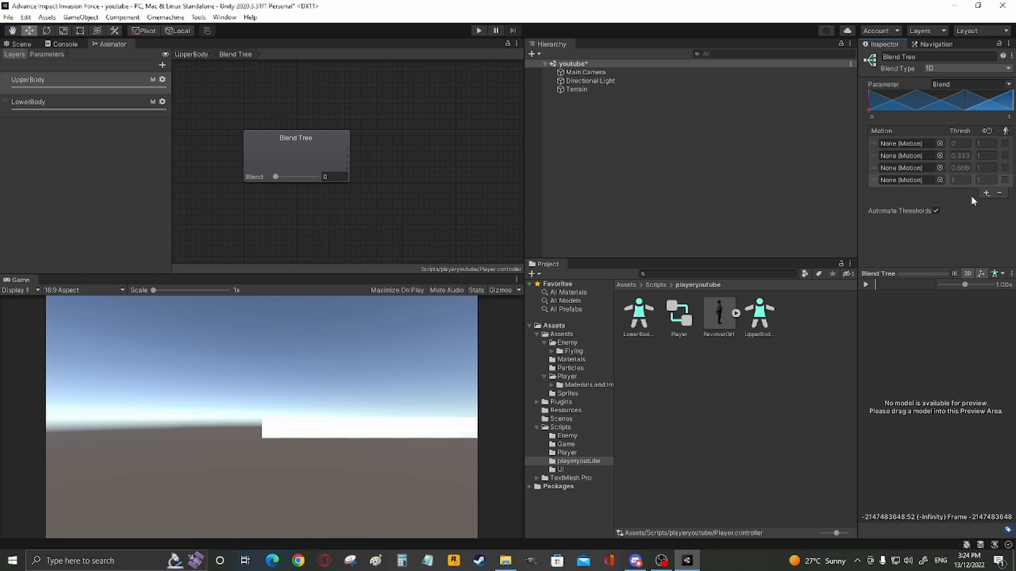
pyautogui.click(986, 192)
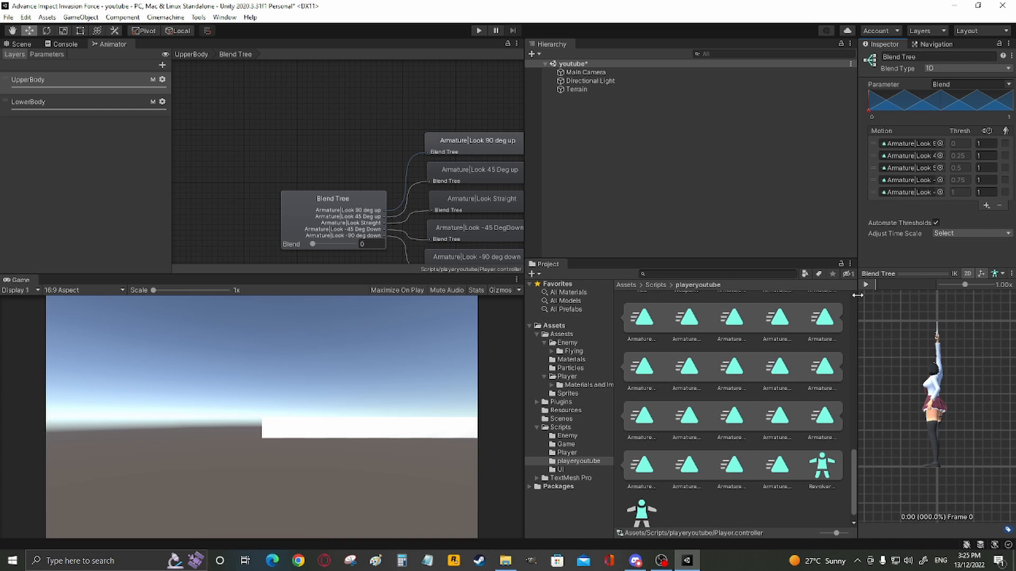
# - Scrub the blend parameter to preview blending between the look poses
pyautogui.moveTo(313, 245); pyautogui.dragTo(317, 244)
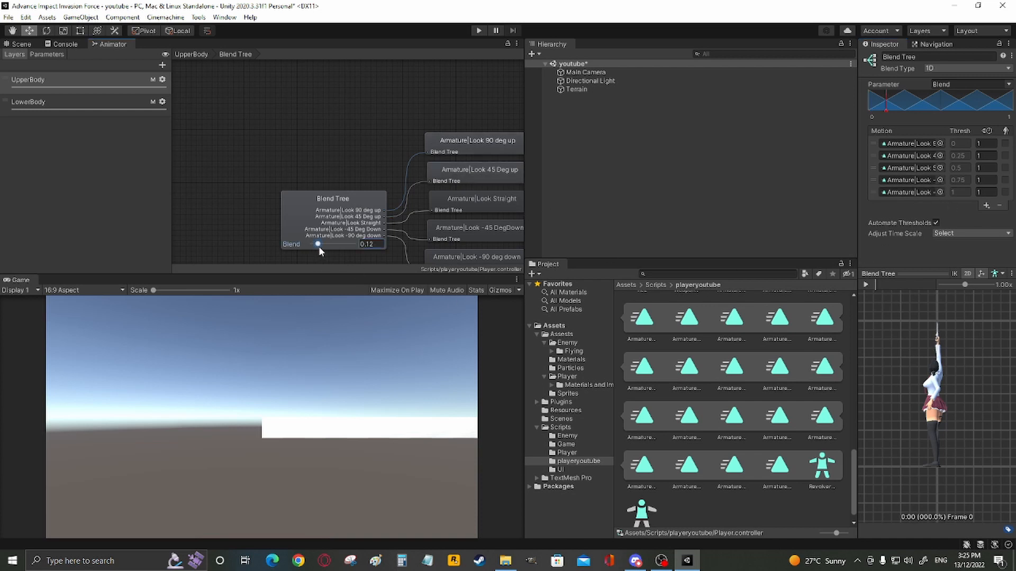
pyautogui.moveTo(317, 245); pyautogui.dragTo(311, 244)
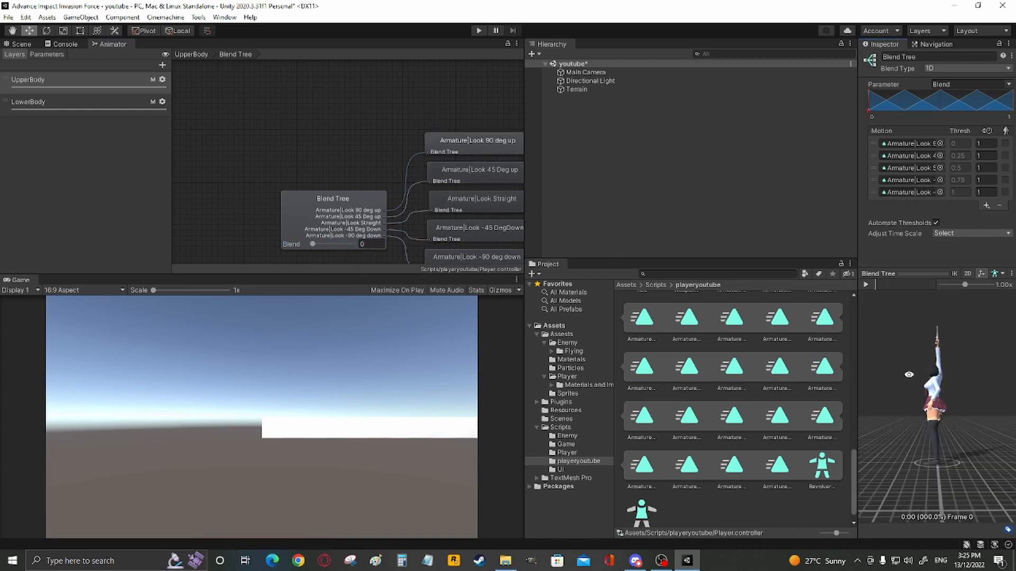
pyautogui.moveTo(313, 244); pyautogui.dragTo(355, 244)
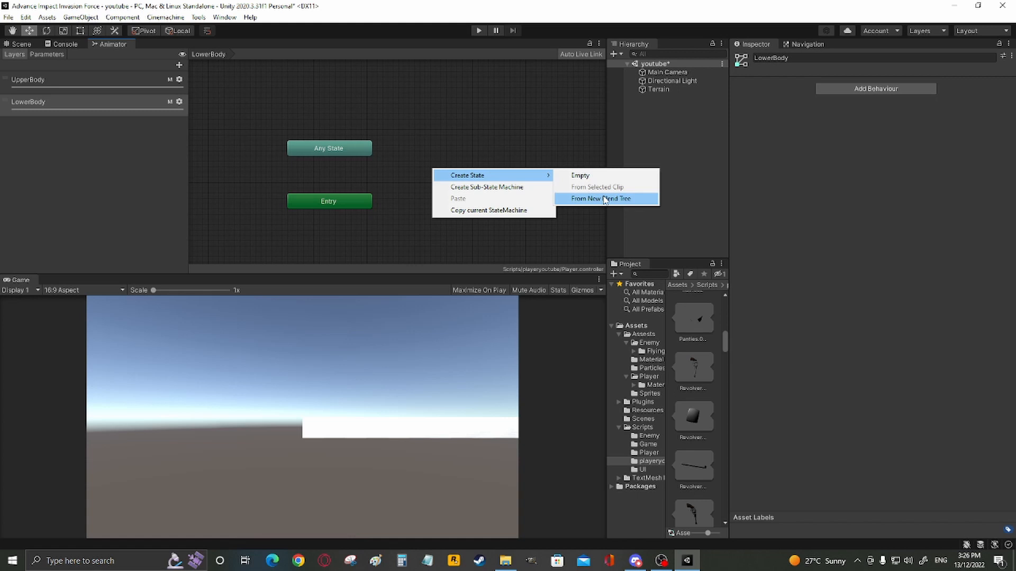
# - Create a blend tree state in LowerBody, make it 2D Directional, and add its first motion slots
pyautogui.click(600, 199)
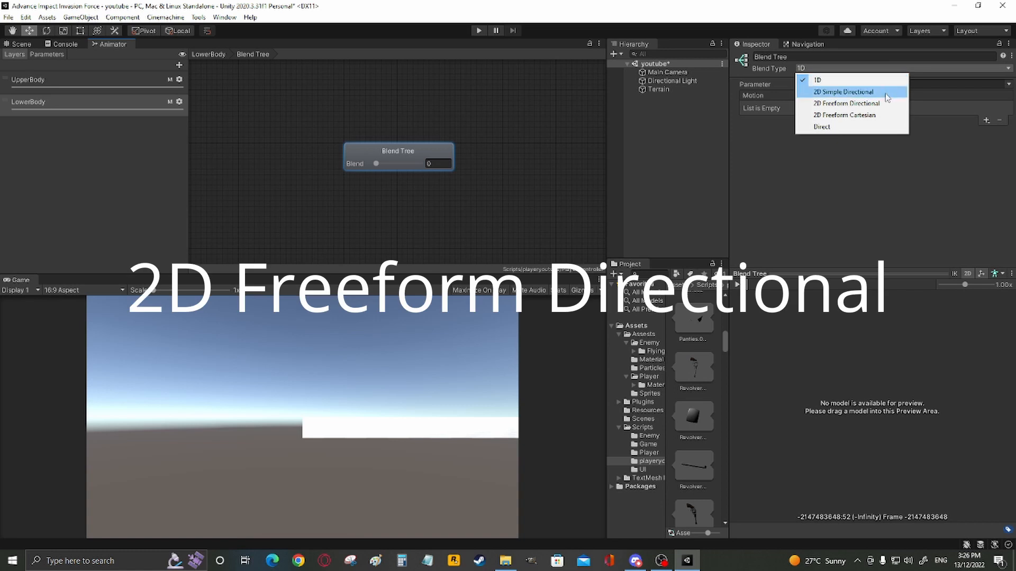
pyautogui.click(844, 91)
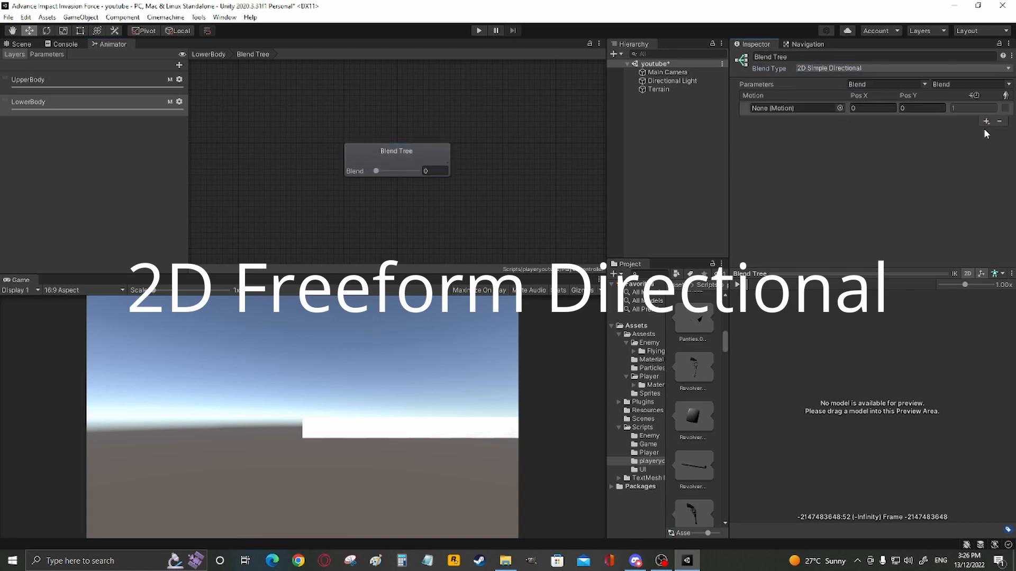
pyautogui.click(985, 121)
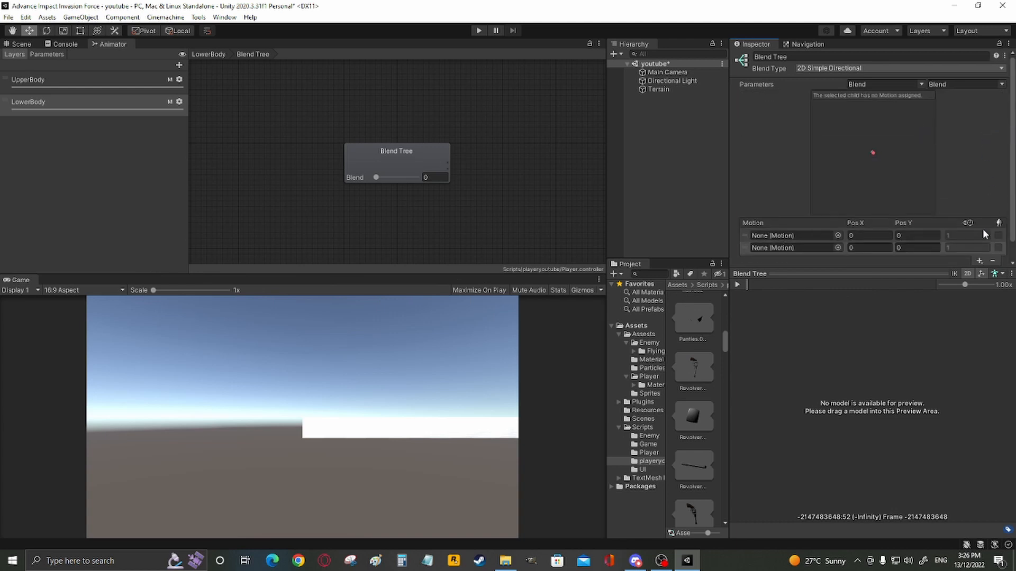
pyautogui.click(979, 242)
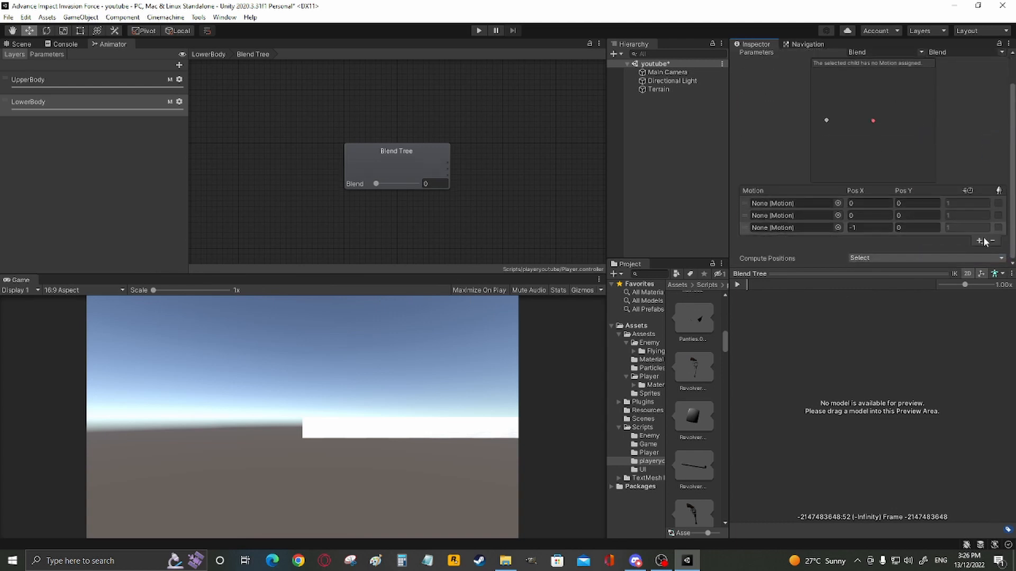
pyautogui.click(979, 241)
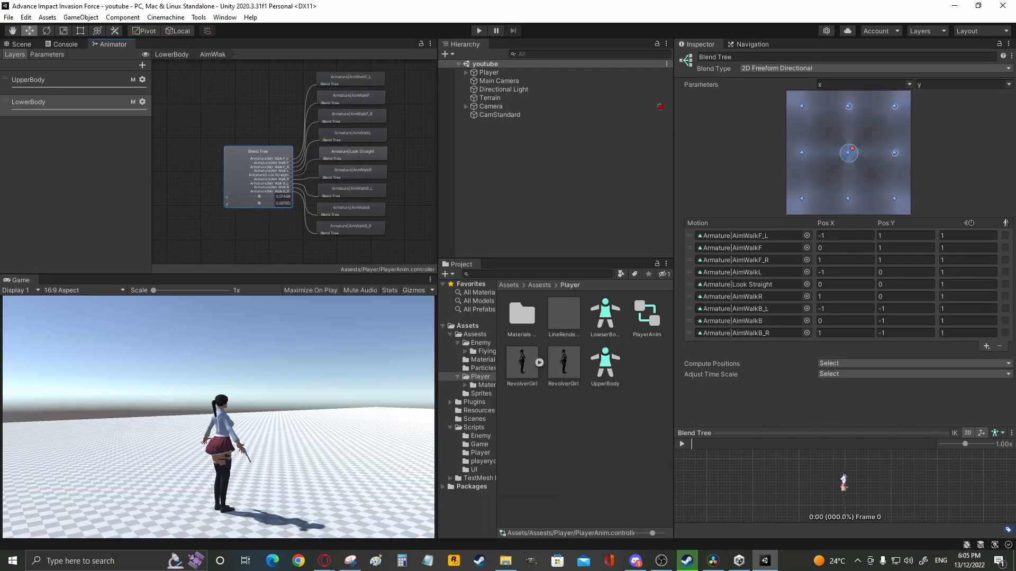
# - Assign the AimWalk clips to the lower-body motion slots as a 2D Freeform Directional blend
pyautogui.click(745, 235)
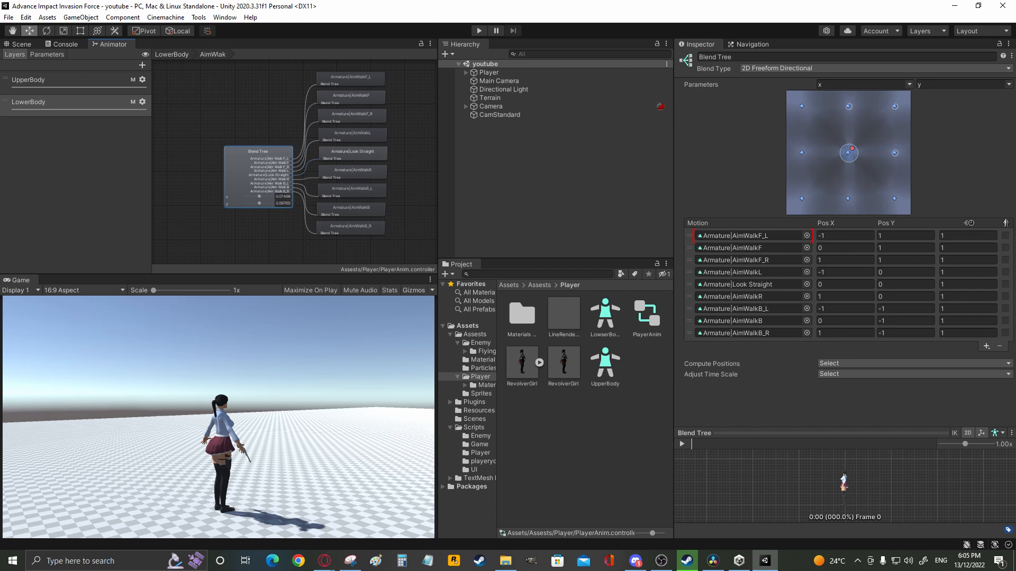
pyautogui.click(732, 296)
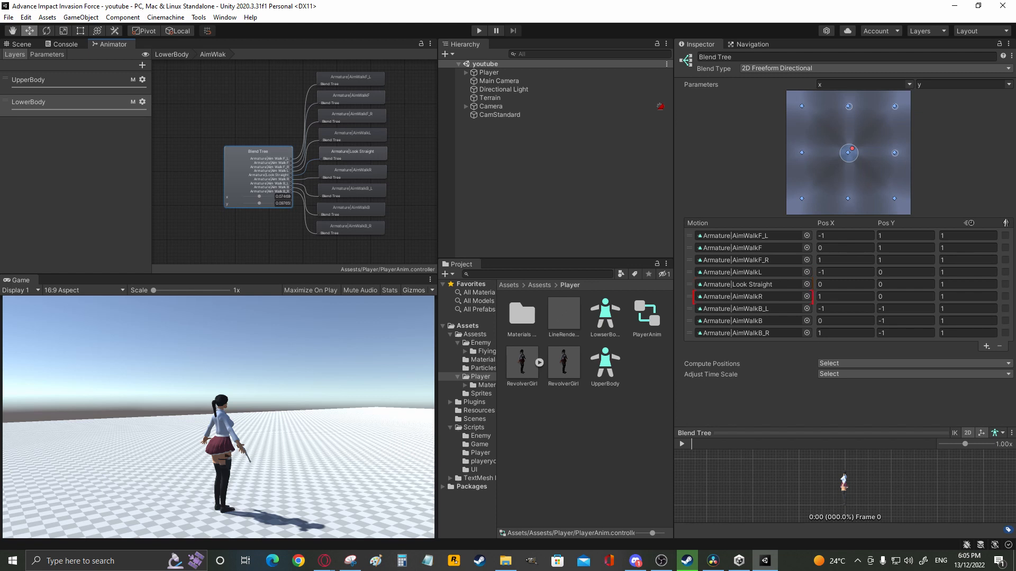
pyautogui.click(745, 332)
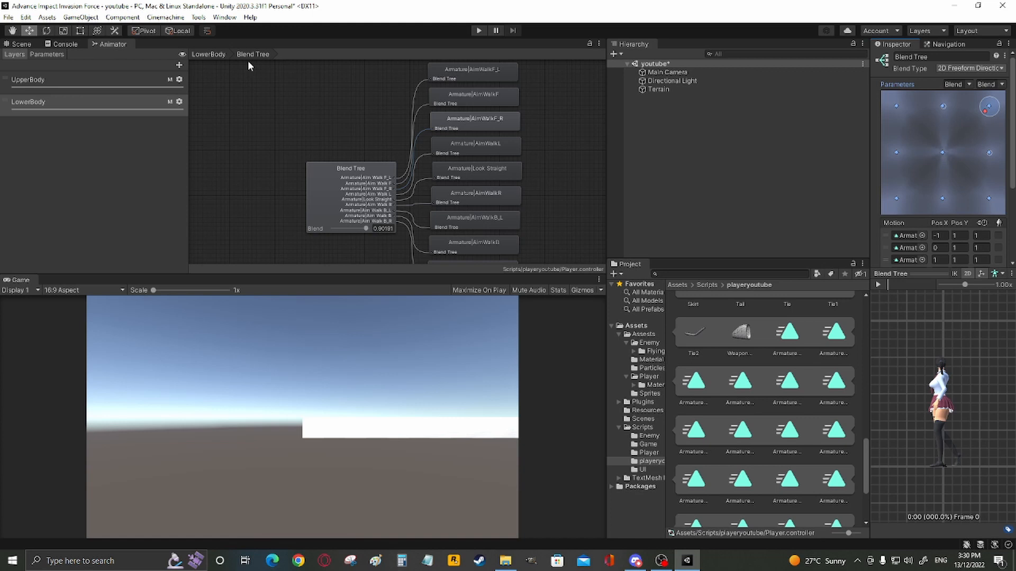
# - Add float parameters X and Y and set them as the lower-body blend tree's parameters, previewing the blend
pyautogui.scroll(-3)
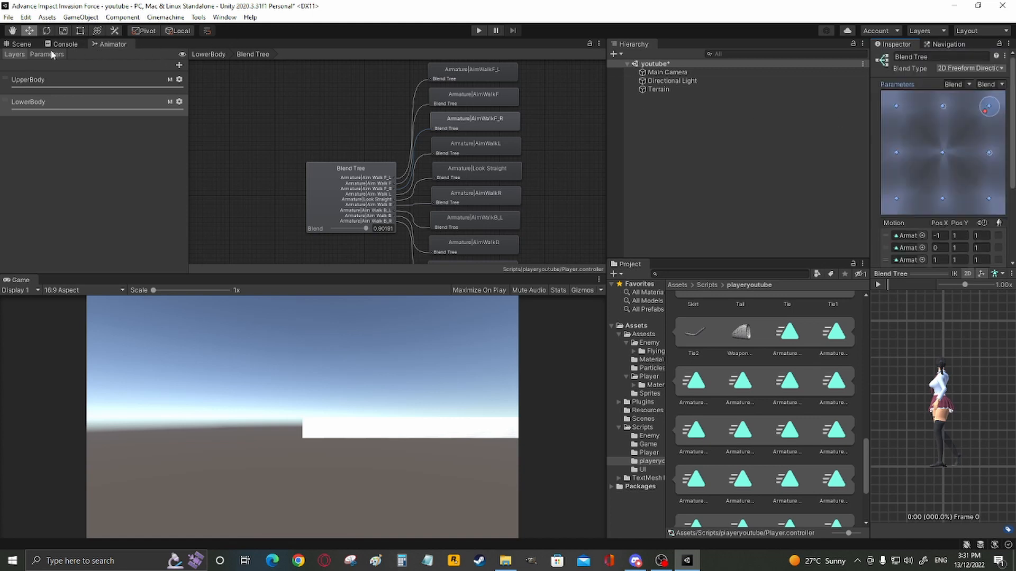
pyautogui.click(177, 65)
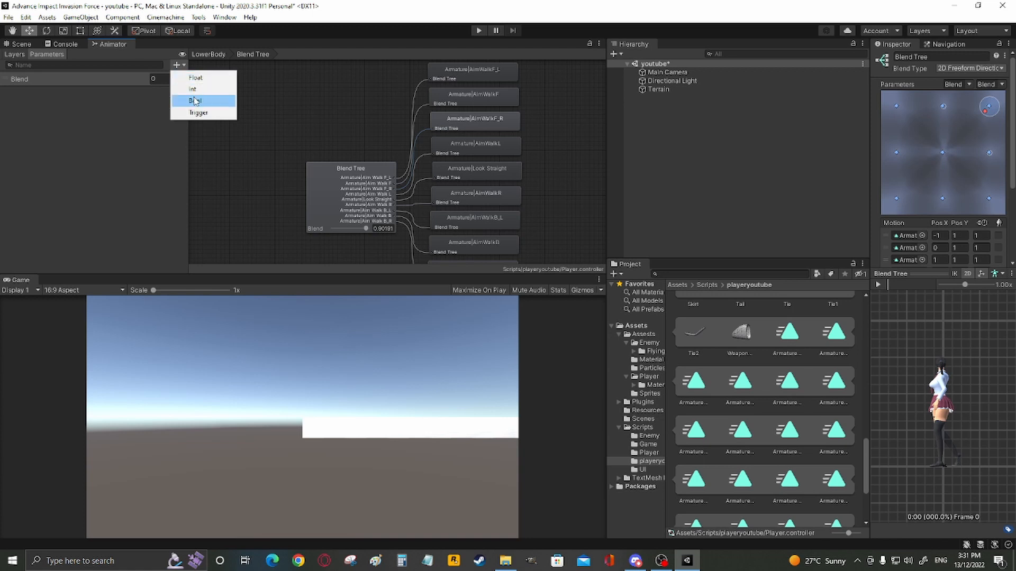
pyautogui.click(195, 101)
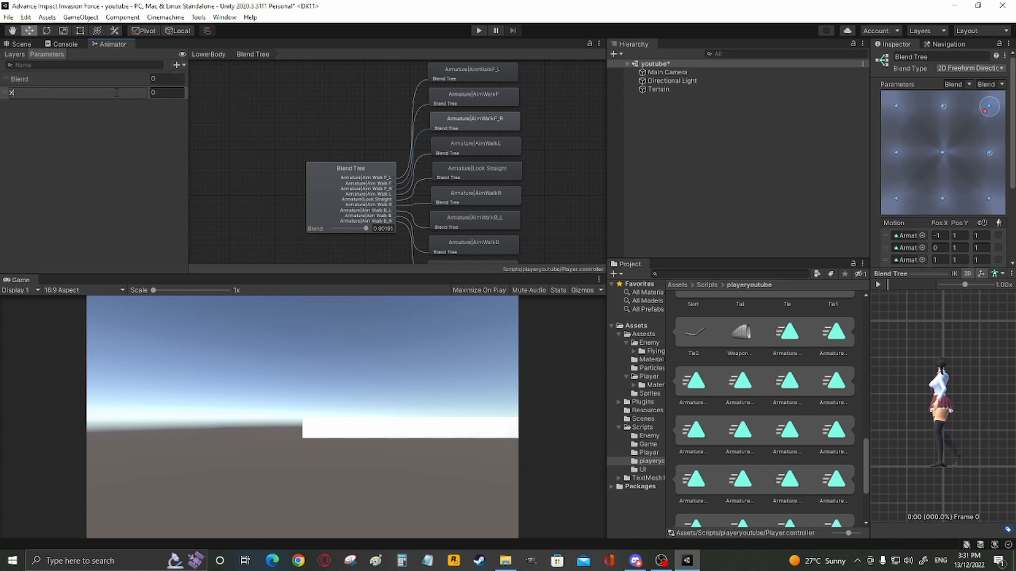
pyautogui.click(196, 78)
pyautogui.write('Y')
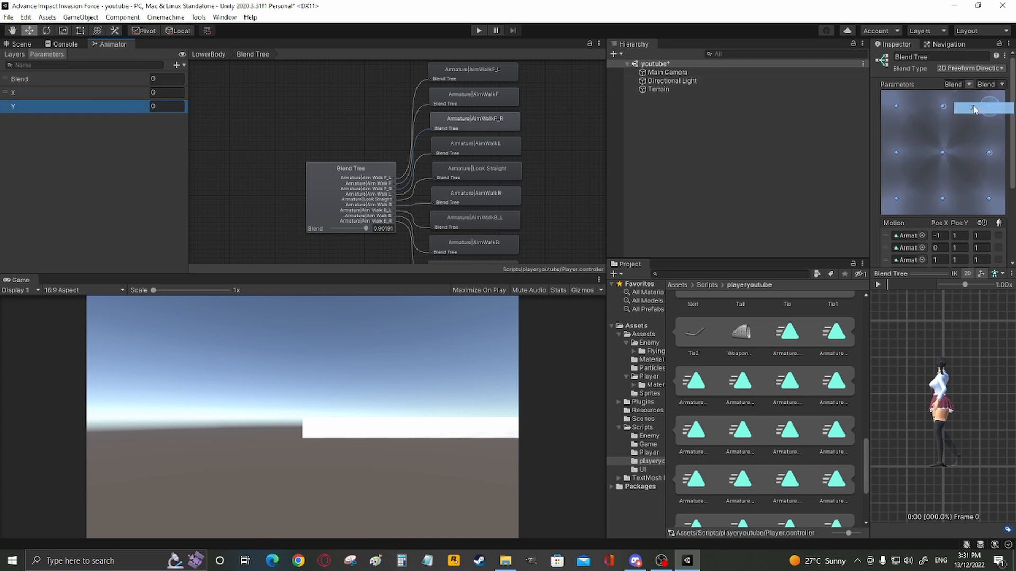
pyautogui.moveTo(971, 109); pyautogui.dragTo(944, 153)
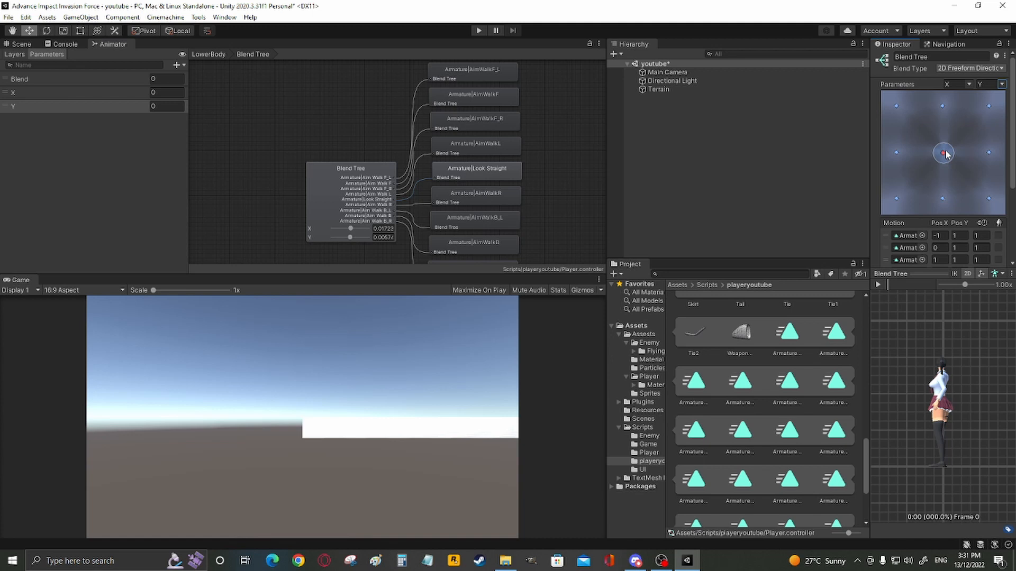
pyautogui.moveTo(944, 153); pyautogui.dragTo(974, 174)
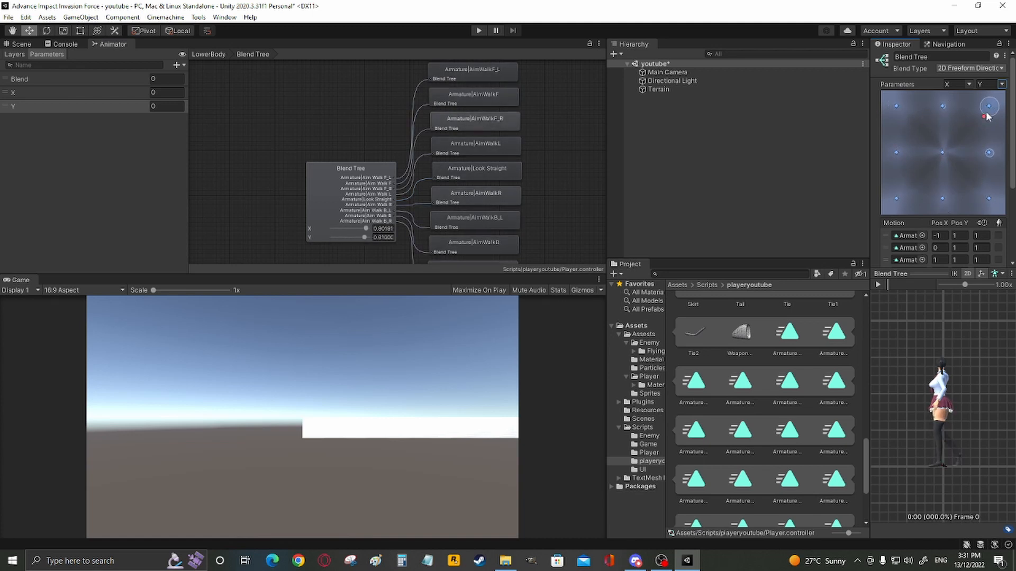
pyautogui.click(737, 561)
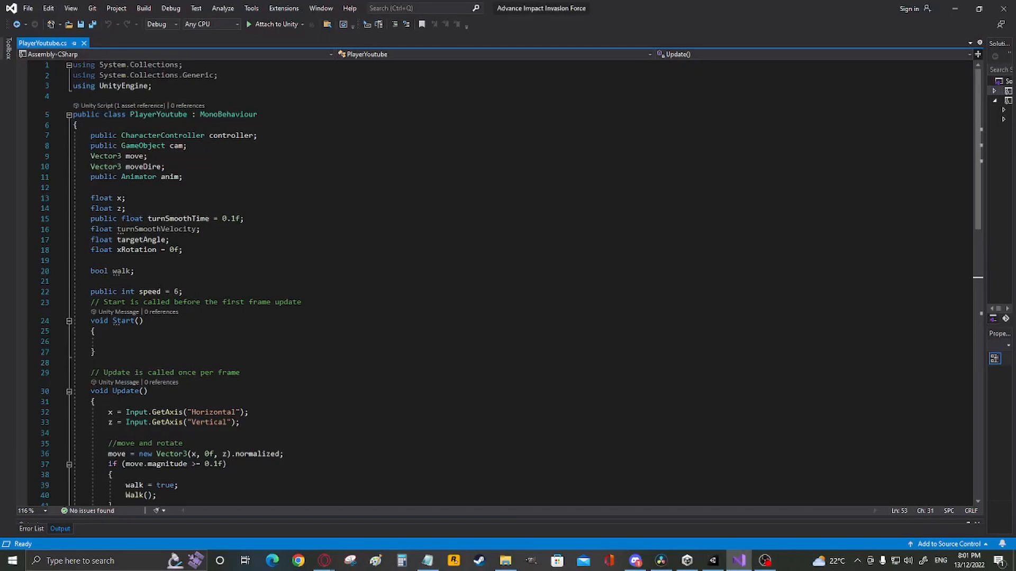
pyautogui.moveTo(371, 236)
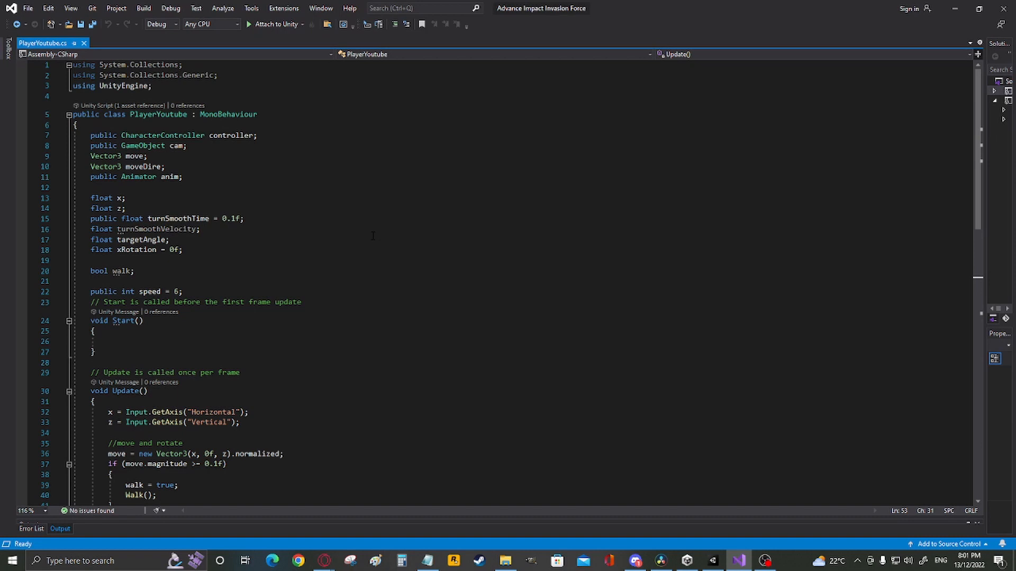
# - Review the anim.SetFloat calls for X, Y and AimF in PlayerYoutube.cs, then return to Unity
pyautogui.scroll(-3)
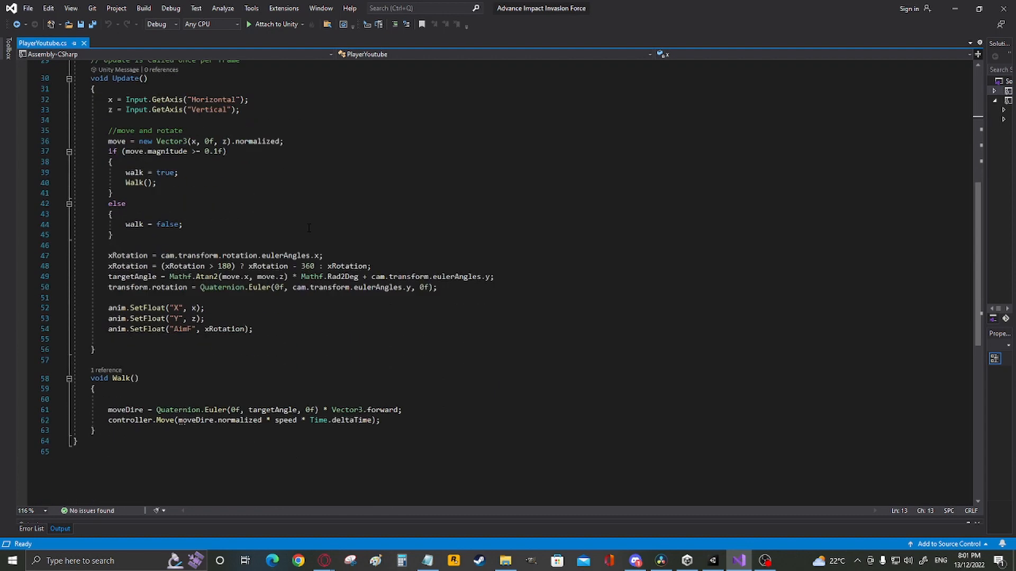
pyautogui.click(712, 561)
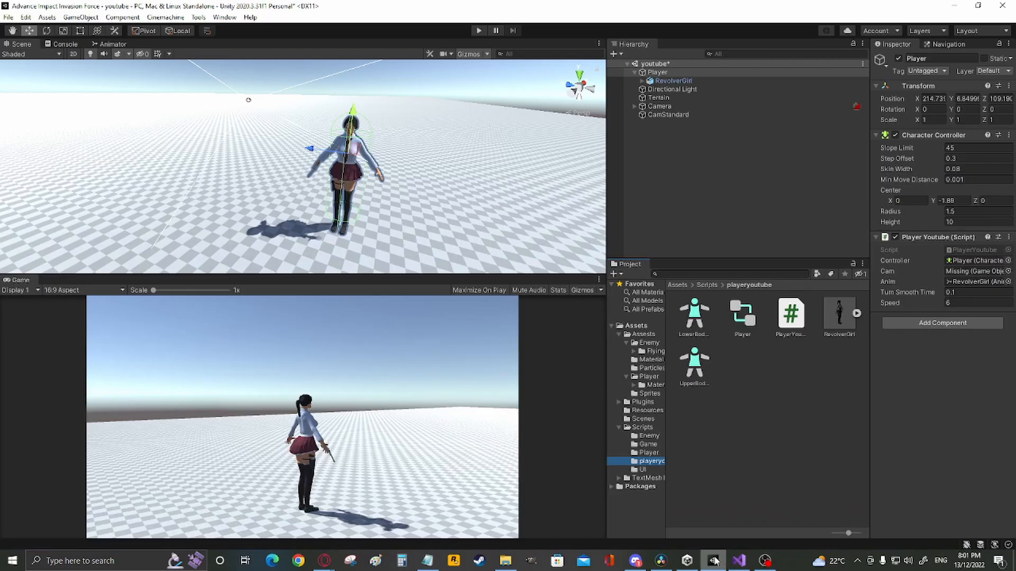
pyautogui.click(667, 115)
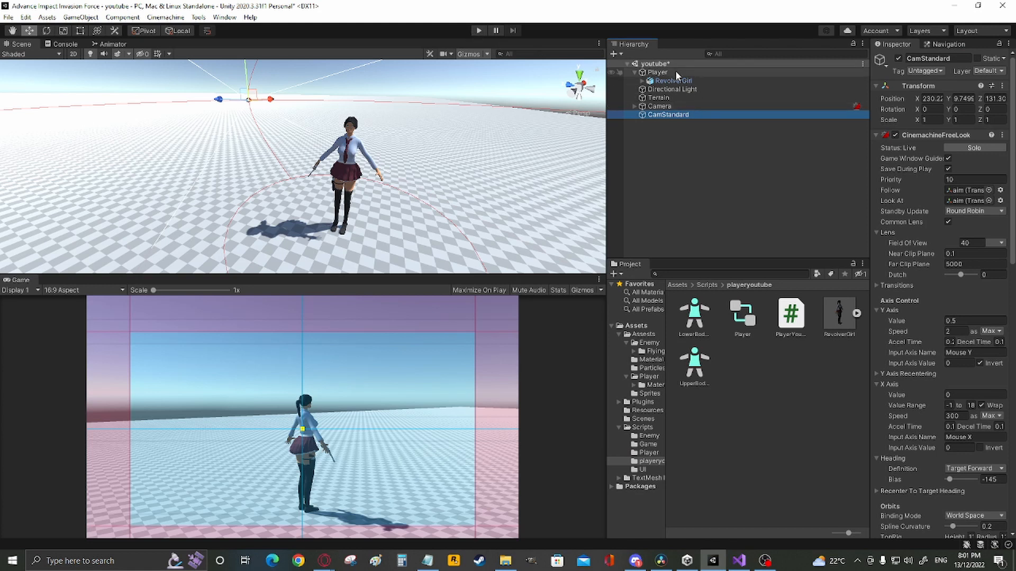
pyautogui.click(657, 72)
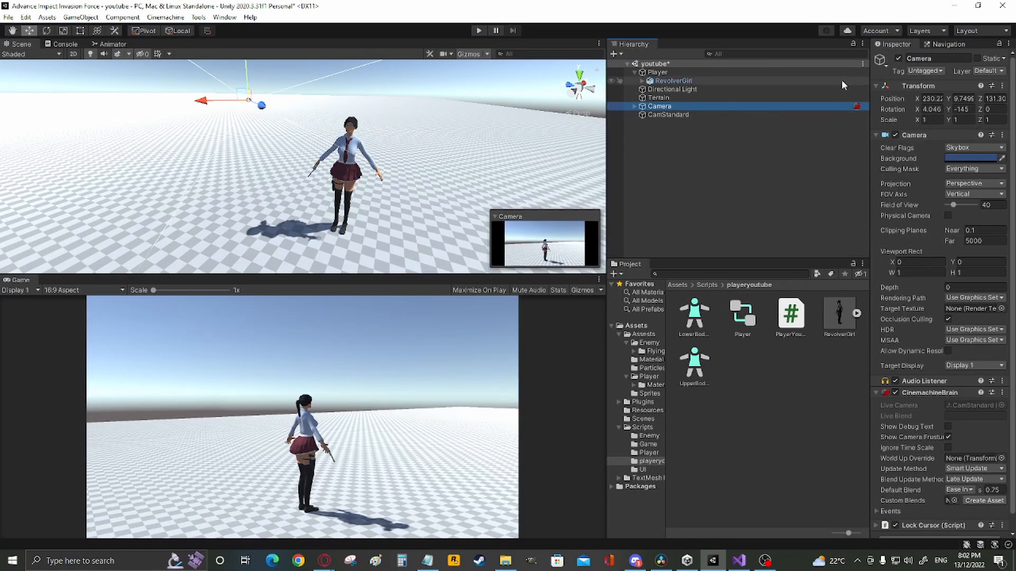
# - Disable Camera and CamStandard and add the FollowPlayer rig with its camFocal Main Camera
pyautogui.click(668, 115)
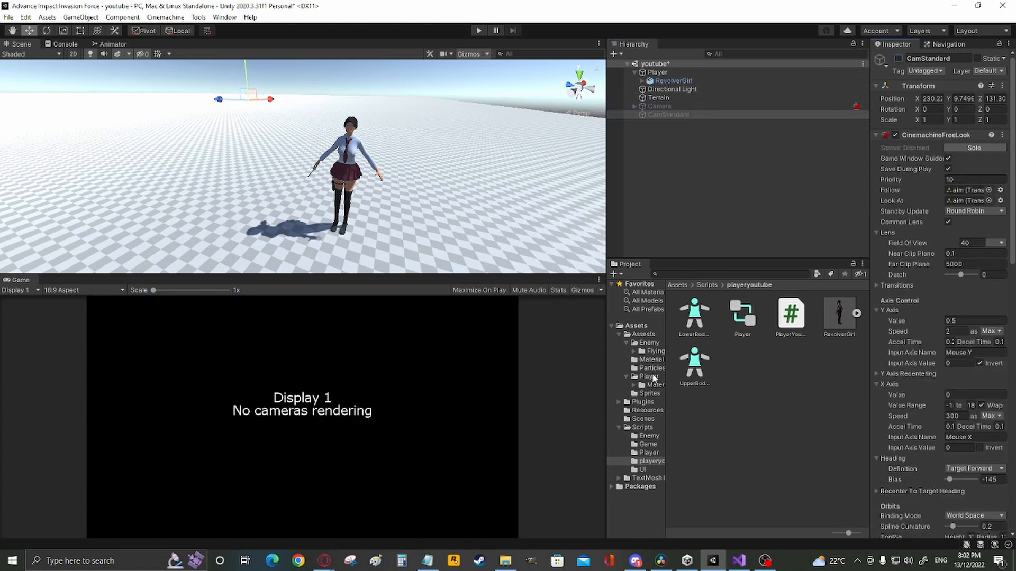
pyautogui.click(647, 376)
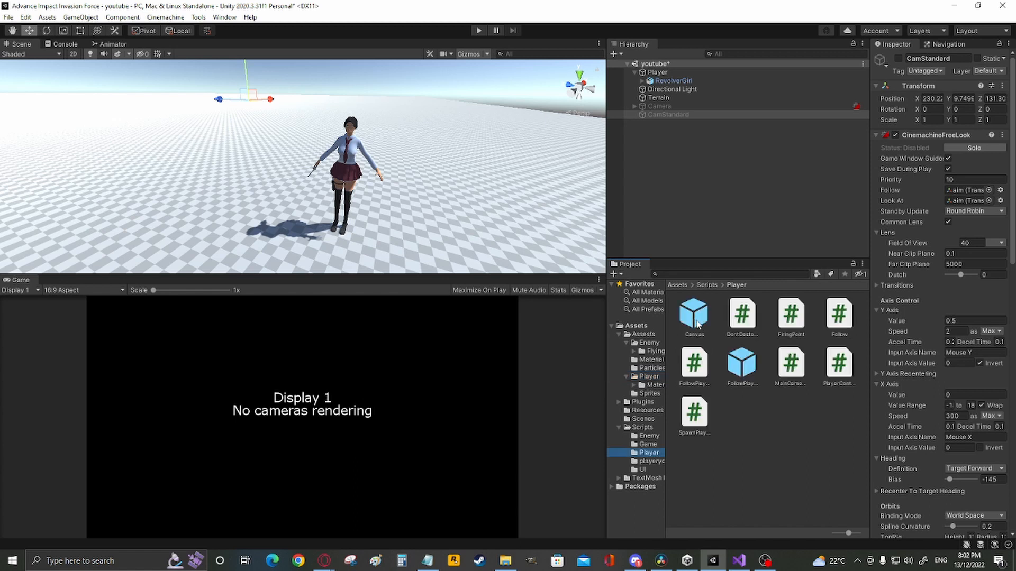
pyautogui.click(666, 123)
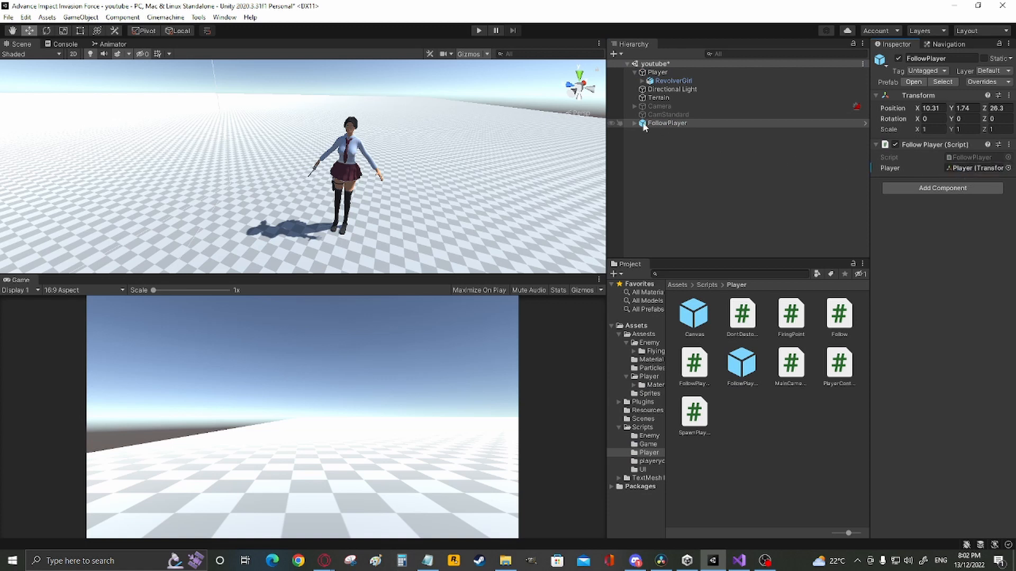
pyautogui.click(669, 132)
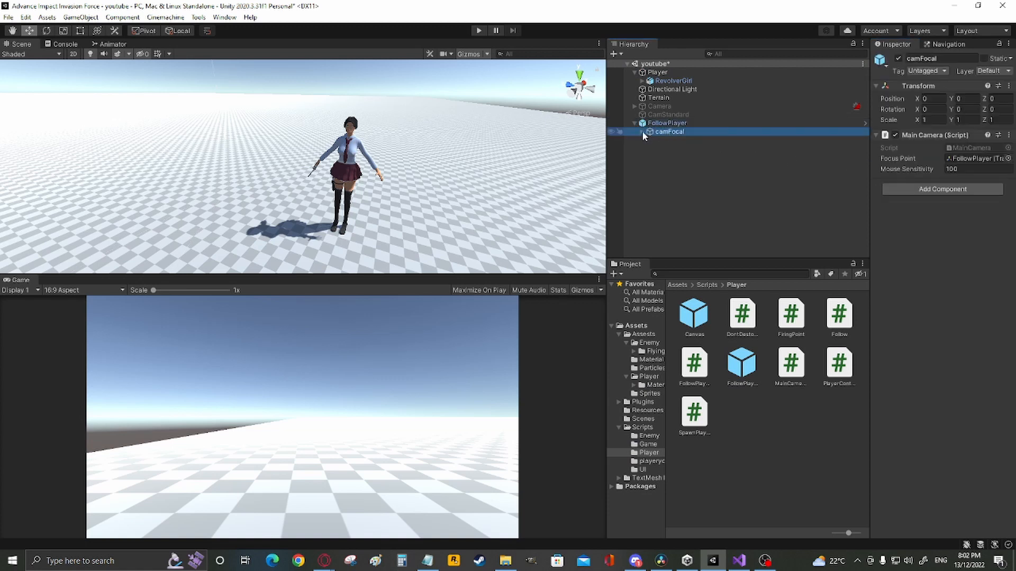
pyautogui.click(639, 131)
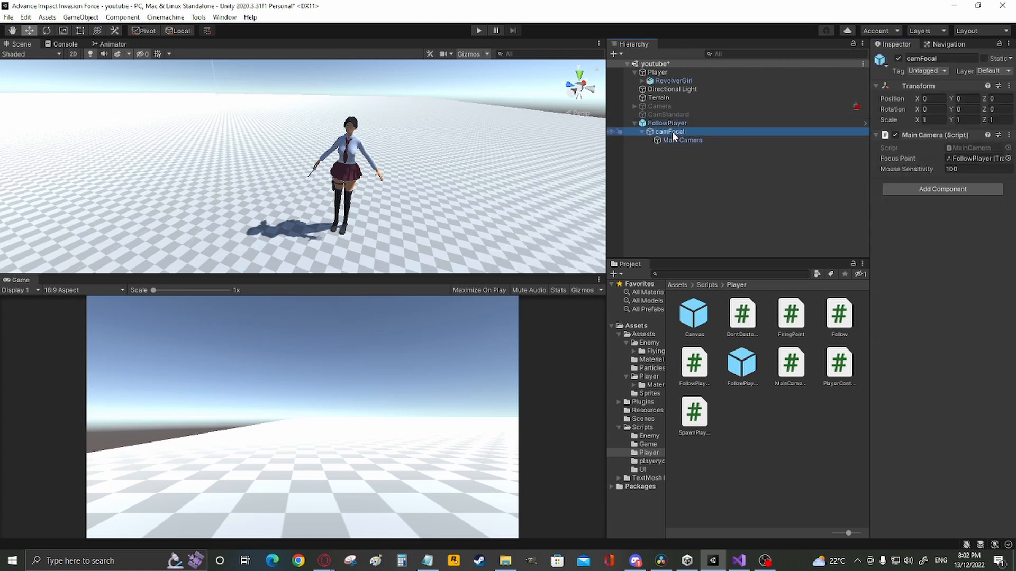
# - Assign camFocal to the Player's Cam field and play-test the following camera
pyautogui.click(657, 72)
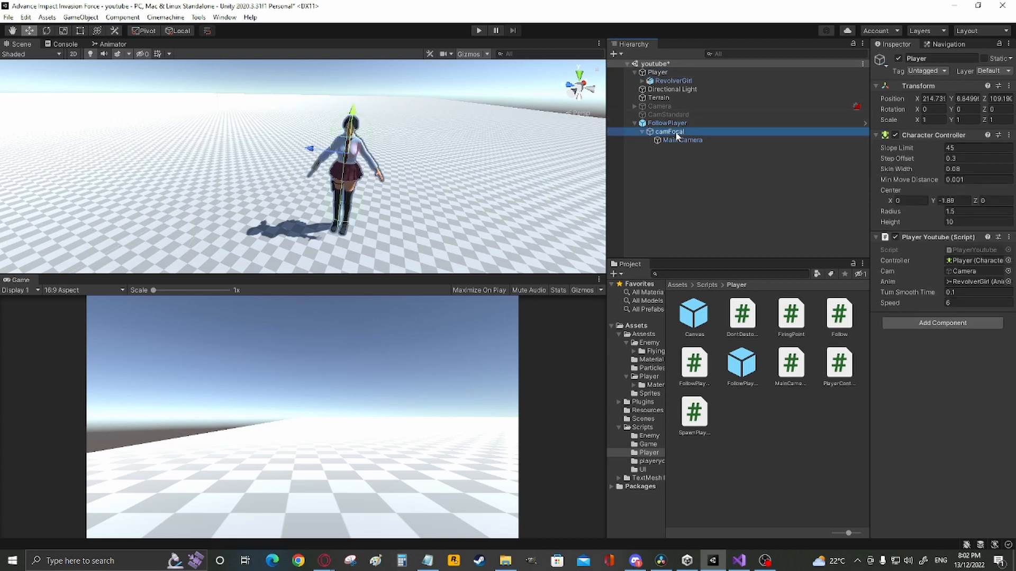
pyautogui.click(669, 131)
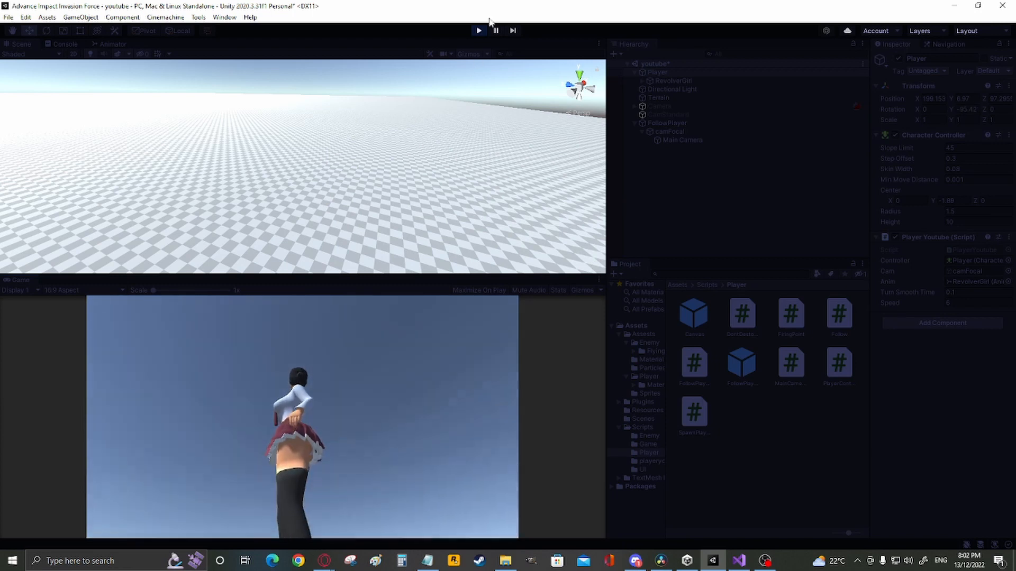
pyautogui.click(478, 30)
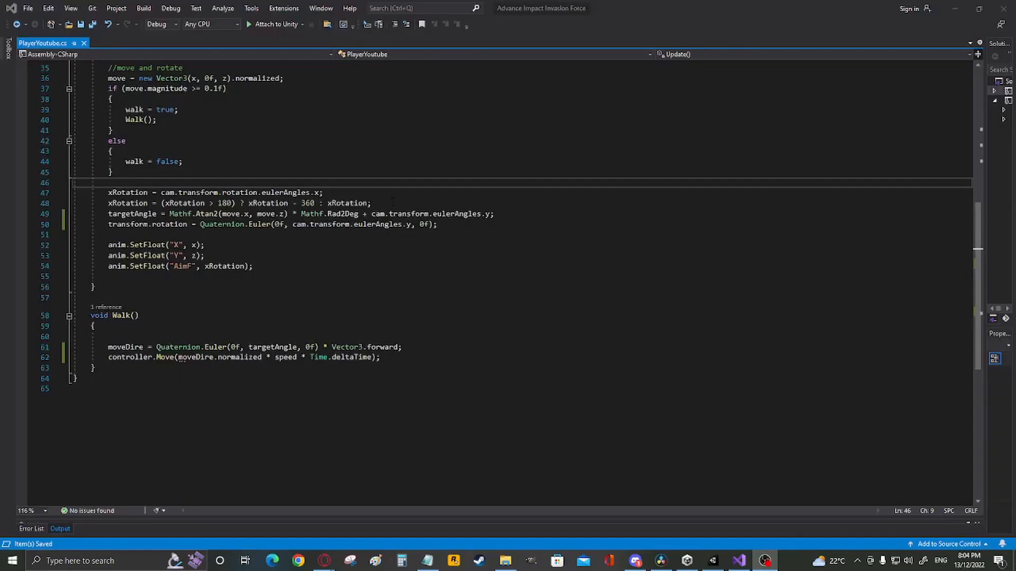
# - Comment out the target-angle and camera-based rotation lines in Update() and save
pyautogui.moveTo(131, 193); pyautogui.dragTo(371, 203)
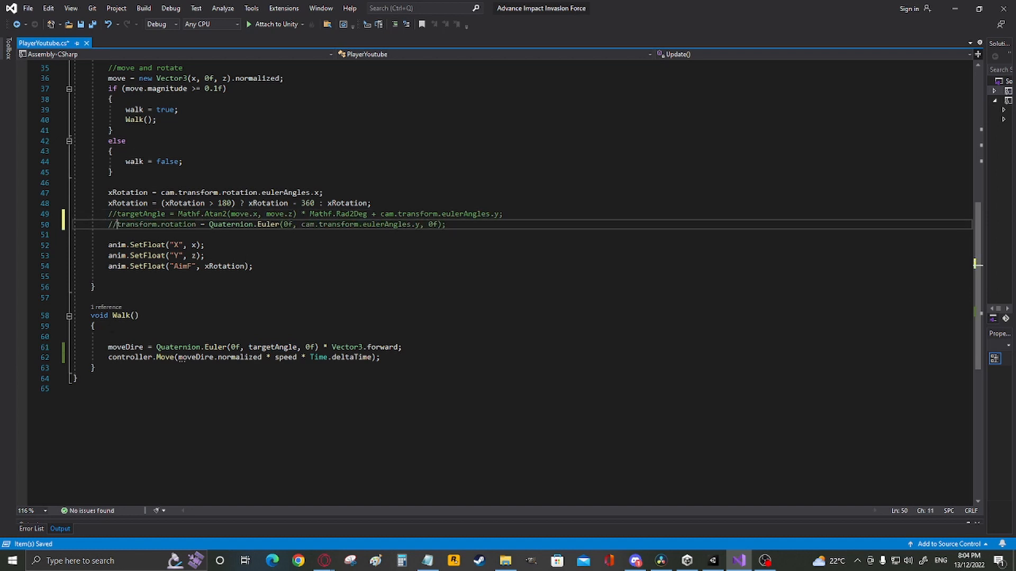
pyautogui.press('ctrl+k ctrl+c')
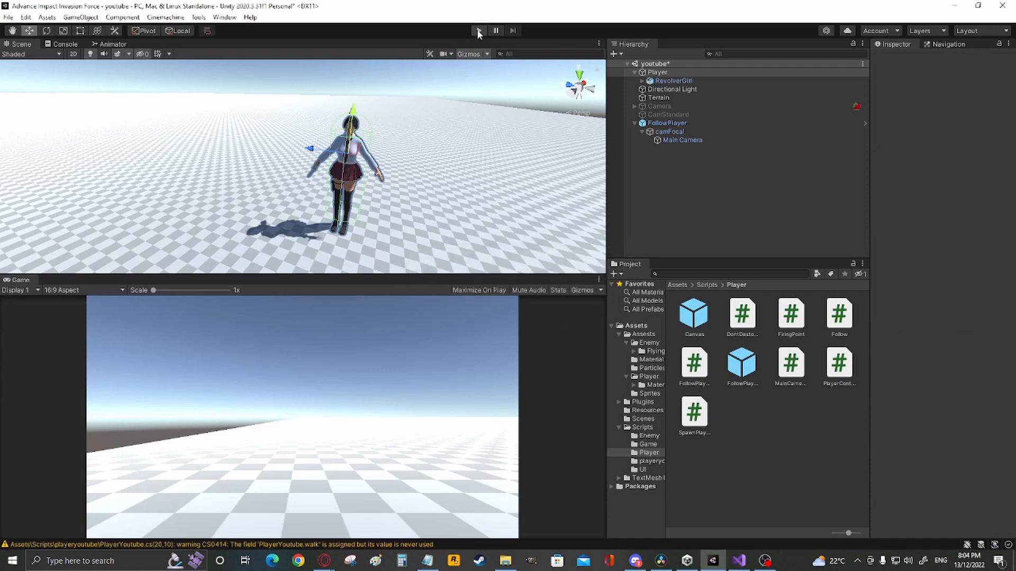
# - Play-test the revolver girl aiming in place with rotation disabled, then stop
pyautogui.click(478, 31)
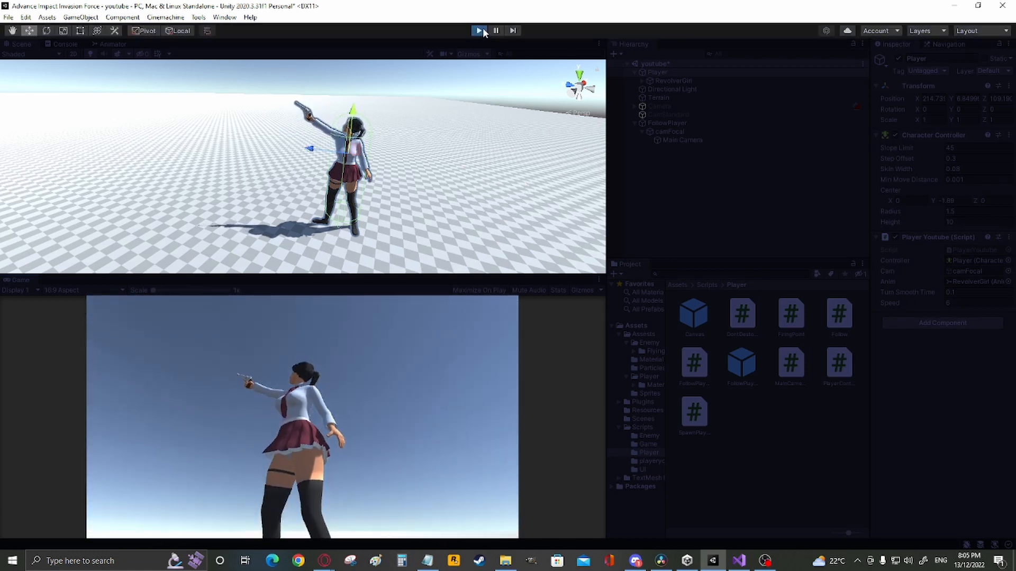
pyautogui.click(737, 561)
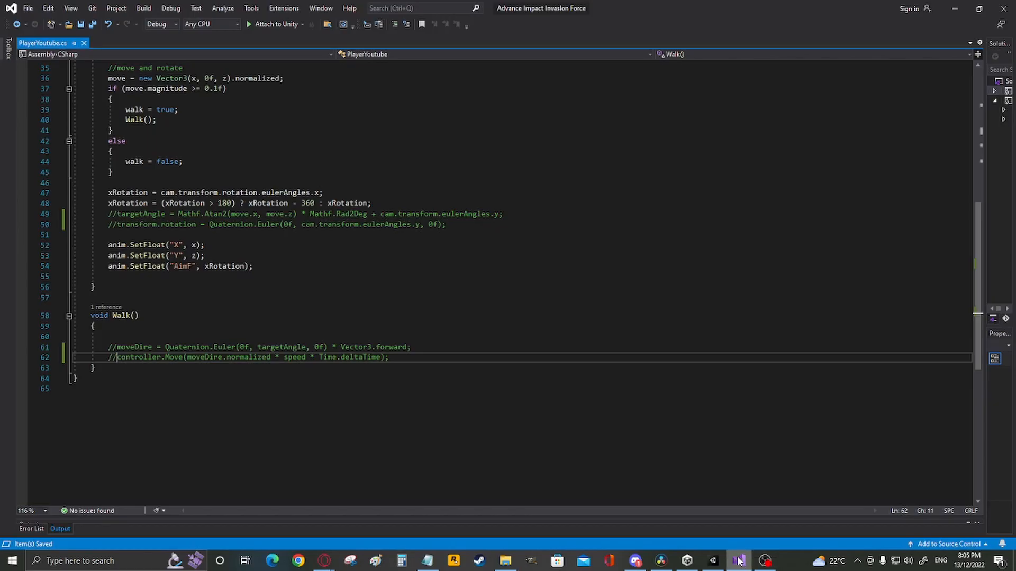